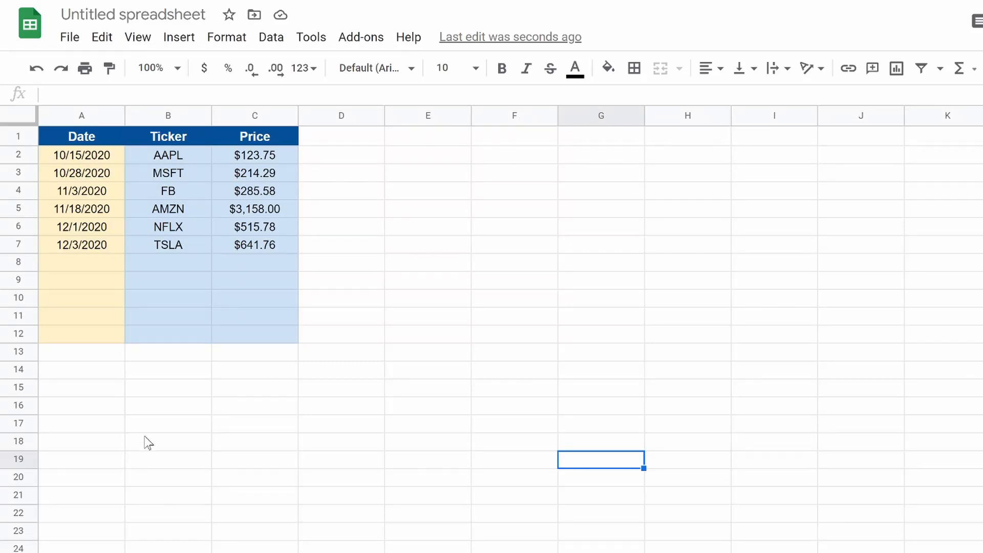
mouse_move(127, 186)
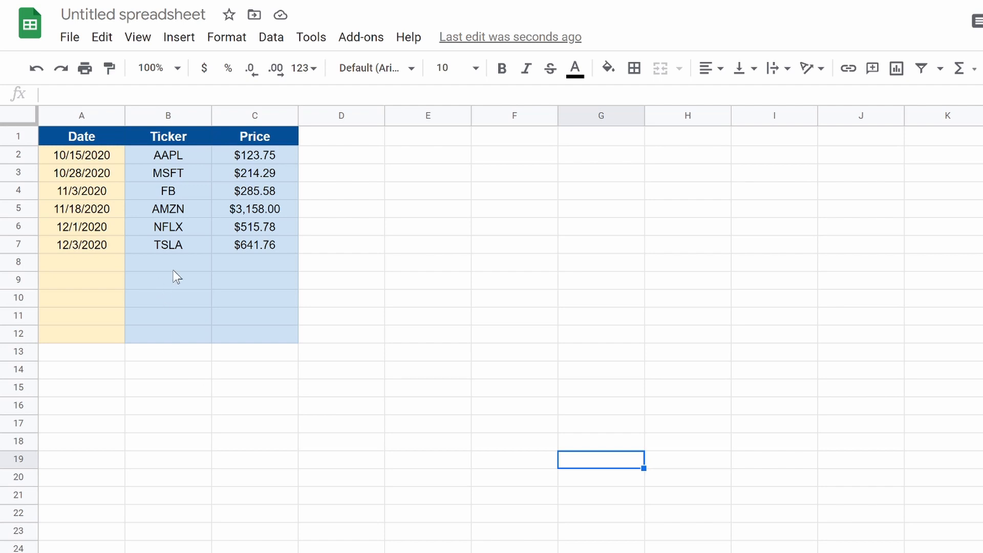
mouse_move(200, 236)
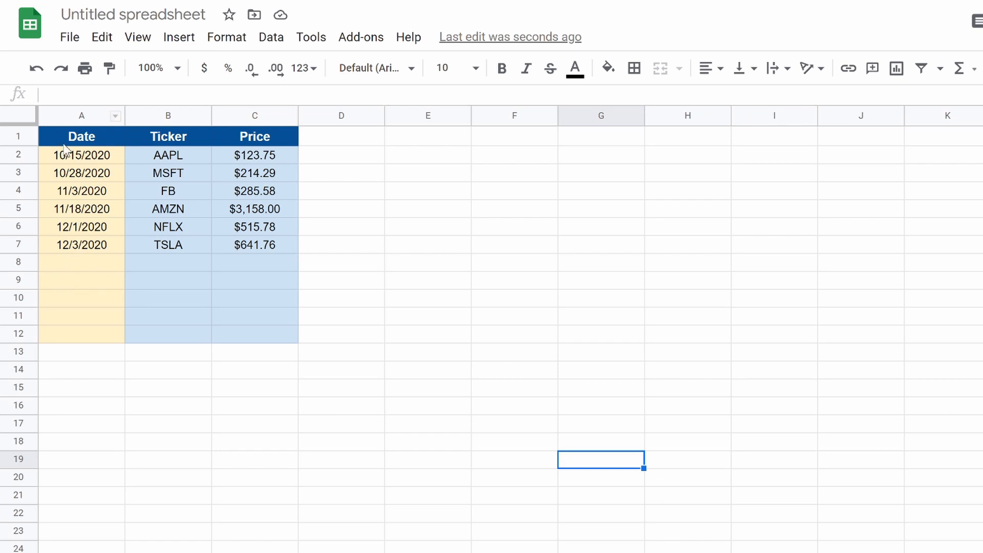
mouse_move(152, 283)
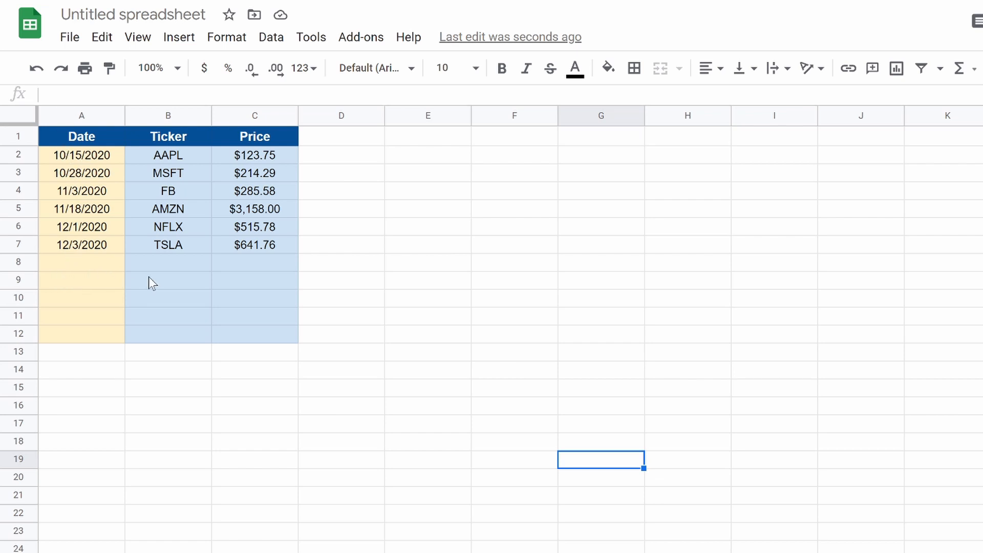
mouse_move(170, 277)
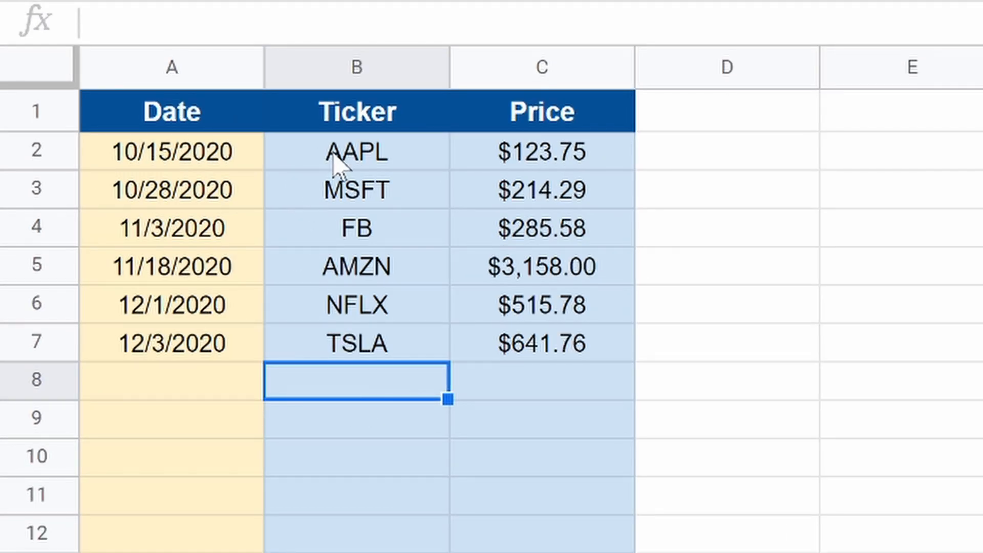
mouse_move(530, 229)
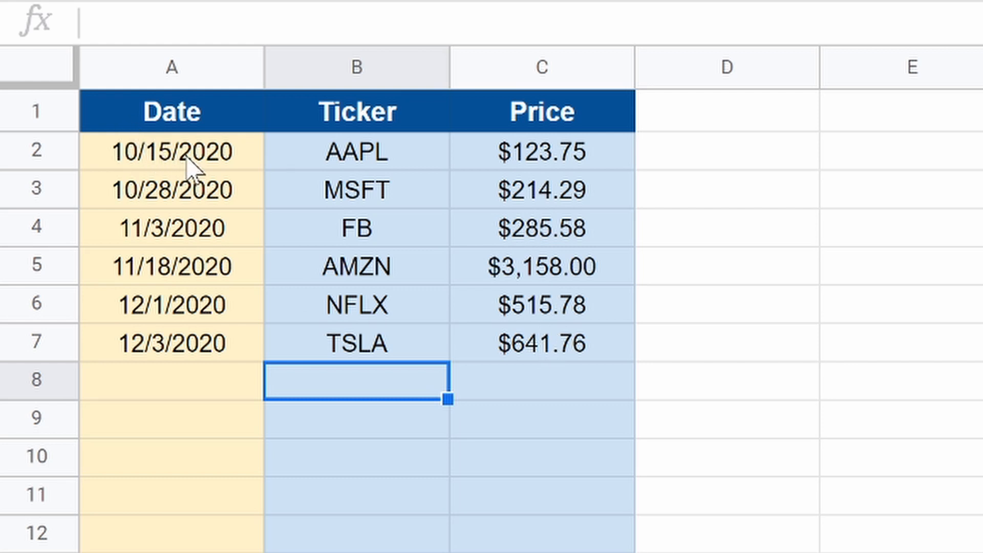
mouse_move(213, 392)
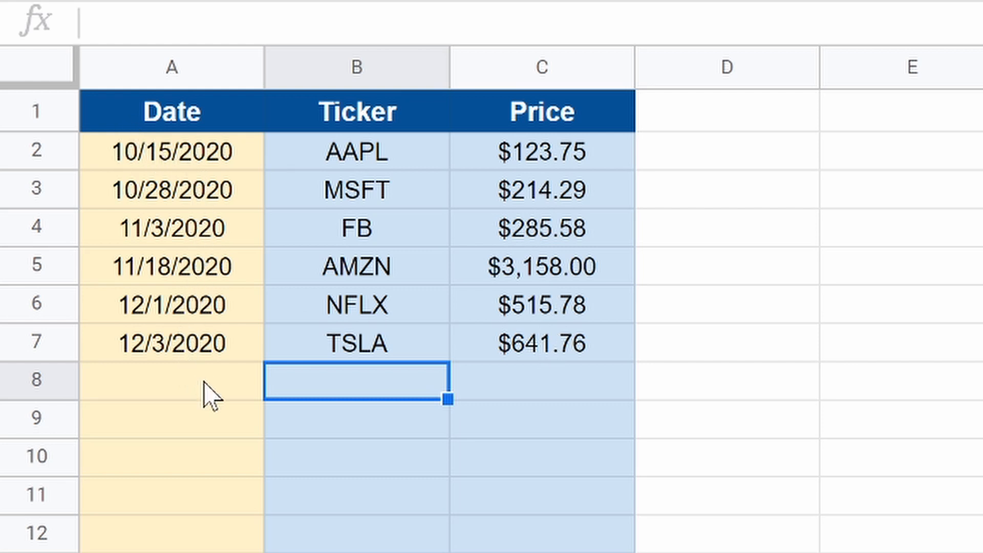
mouse_move(376, 369)
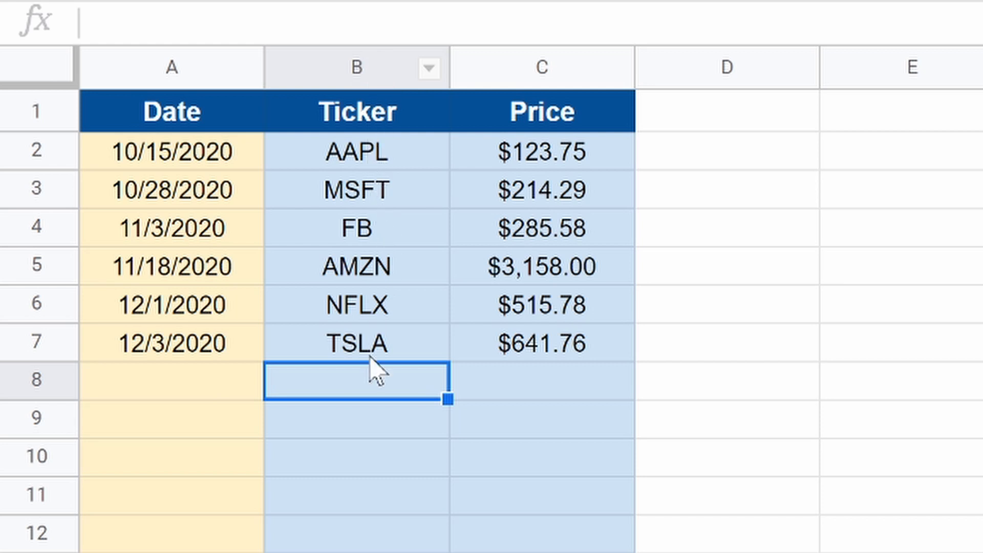
mouse_move(508, 385)
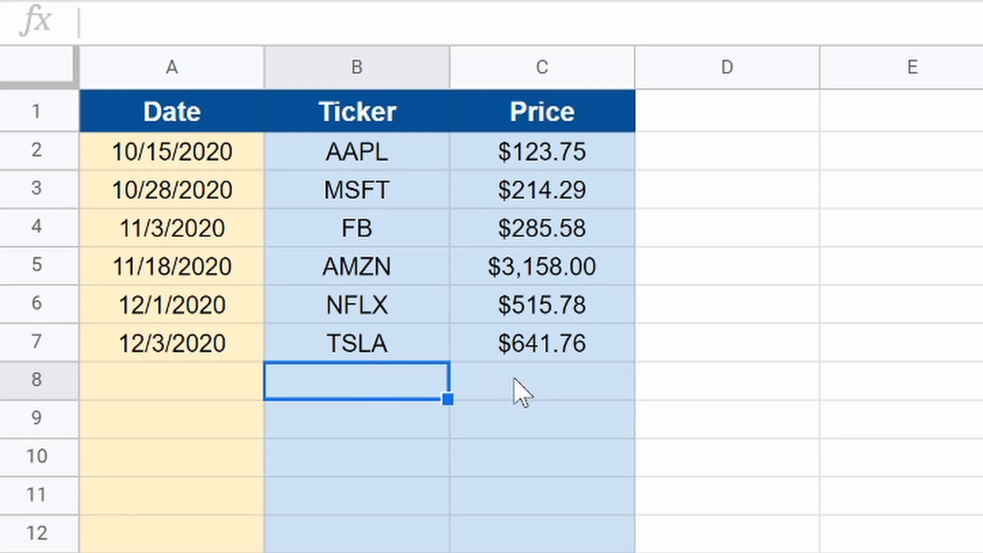
mouse_move(548, 392)
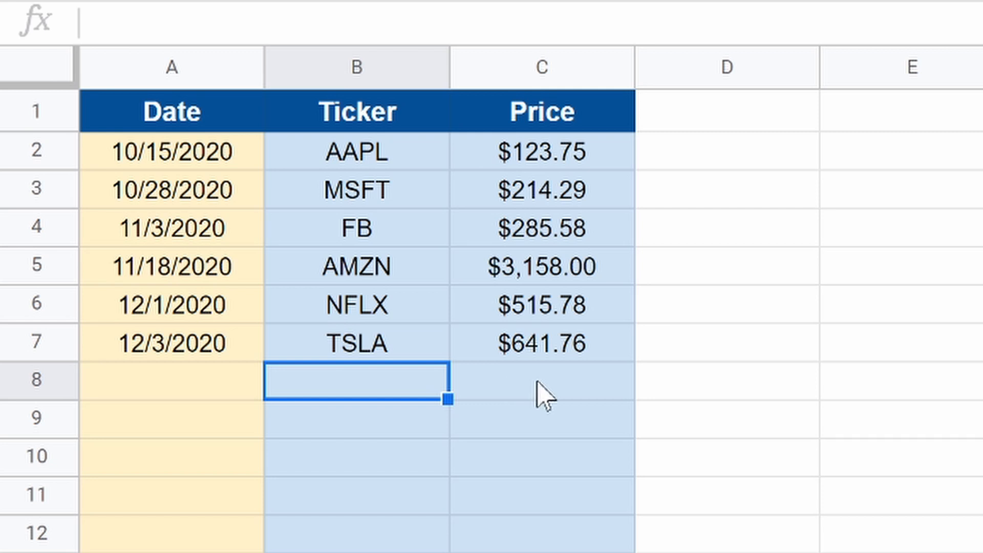
mouse_move(188, 279)
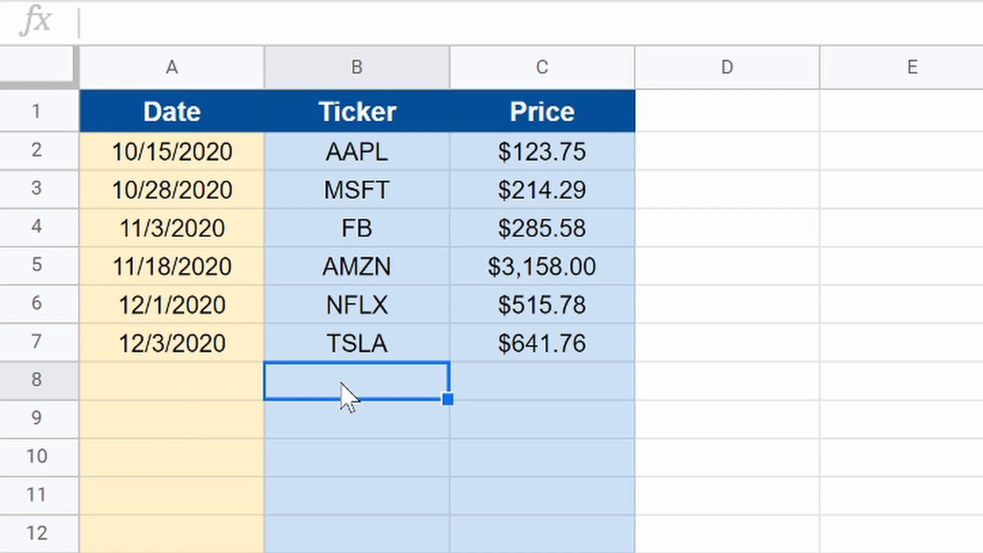
- Enter the ticker TD in B8 and begin typing the next ticker, JPM
type("TD")
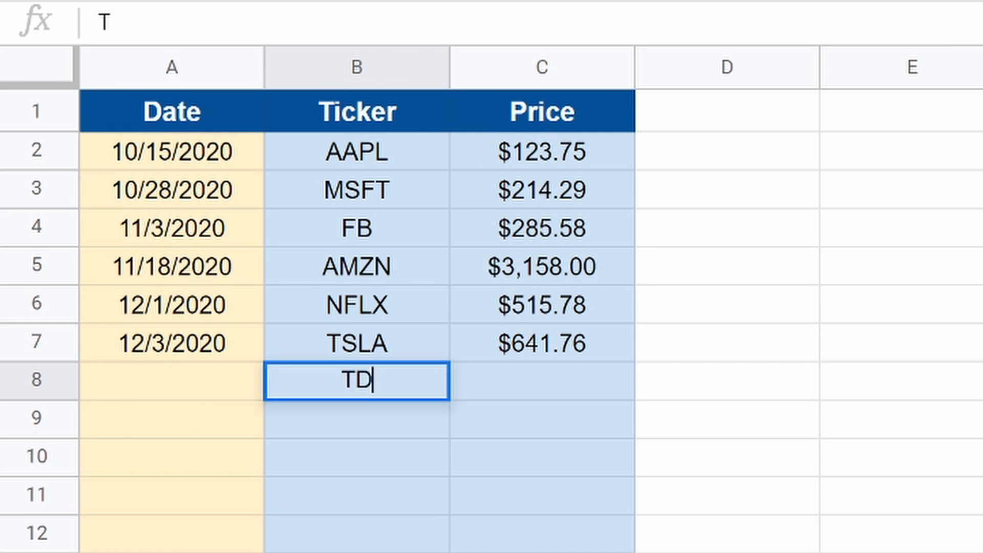
key("Enter")
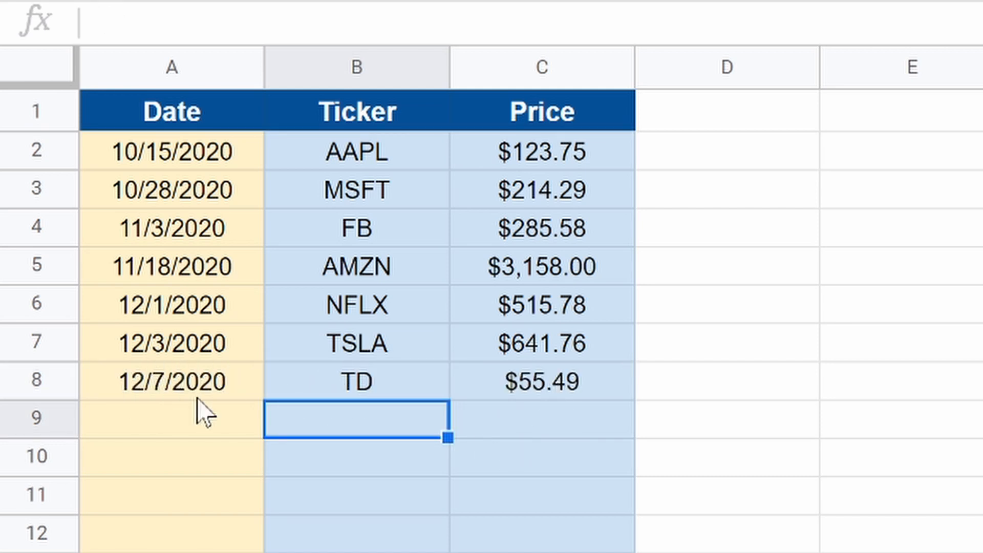
mouse_move(188, 376)
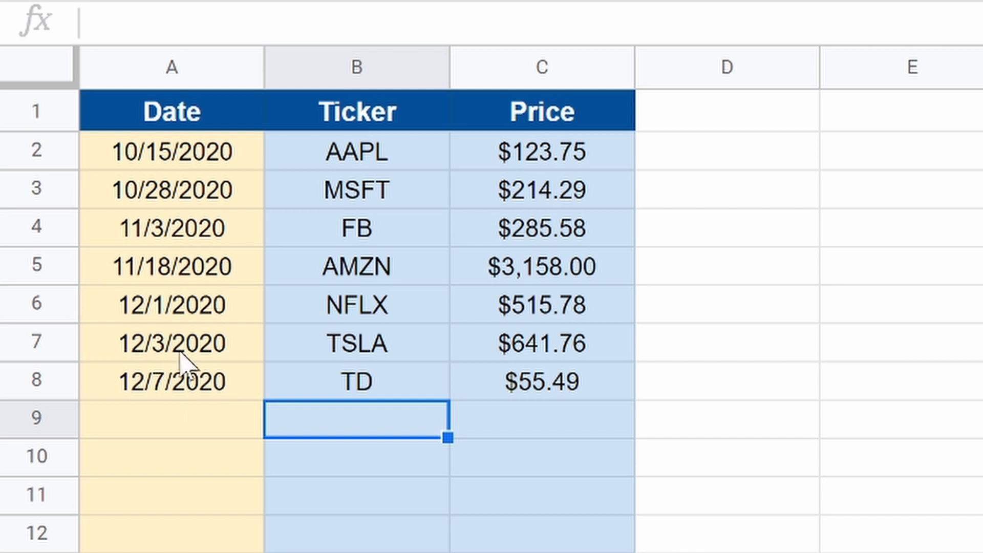
mouse_move(153, 404)
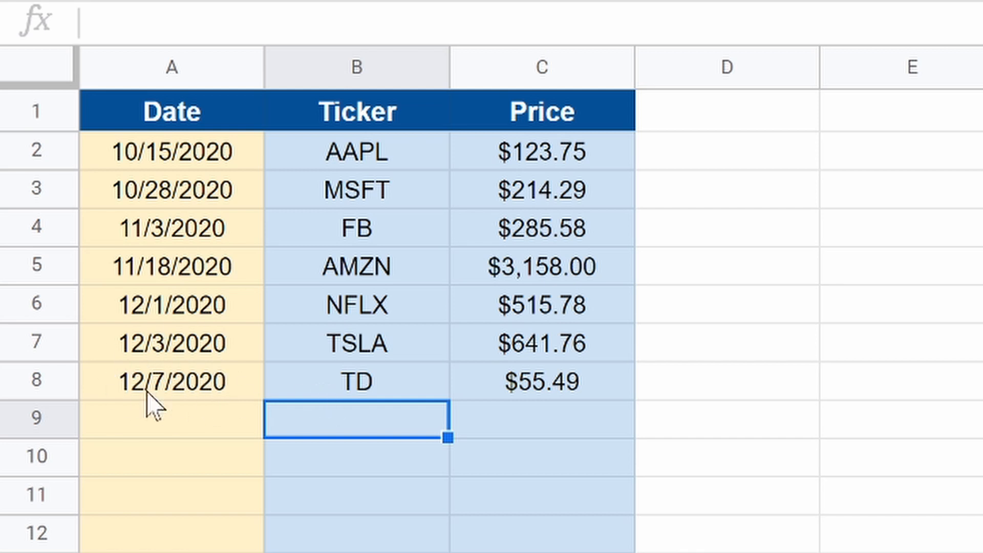
mouse_move(369, 442)
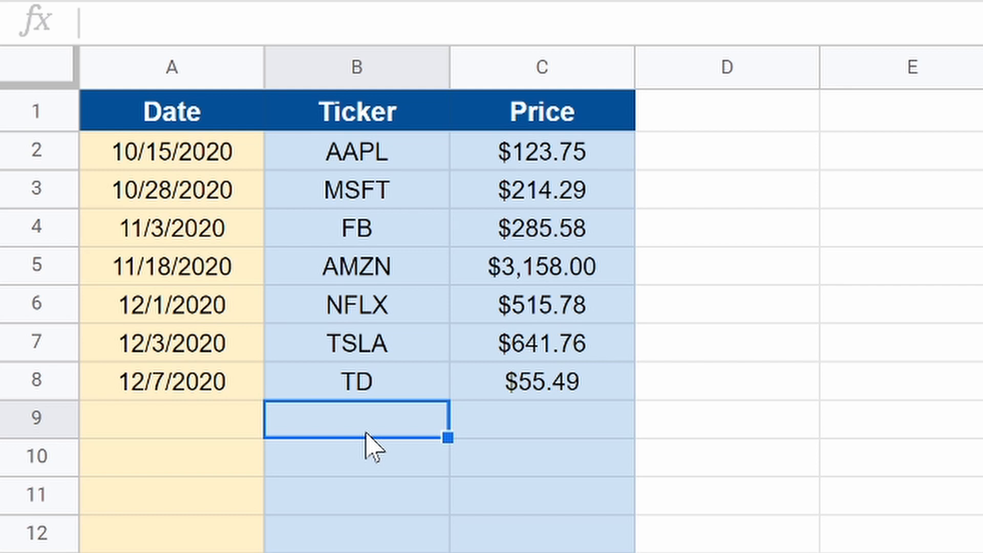
type("JPM")
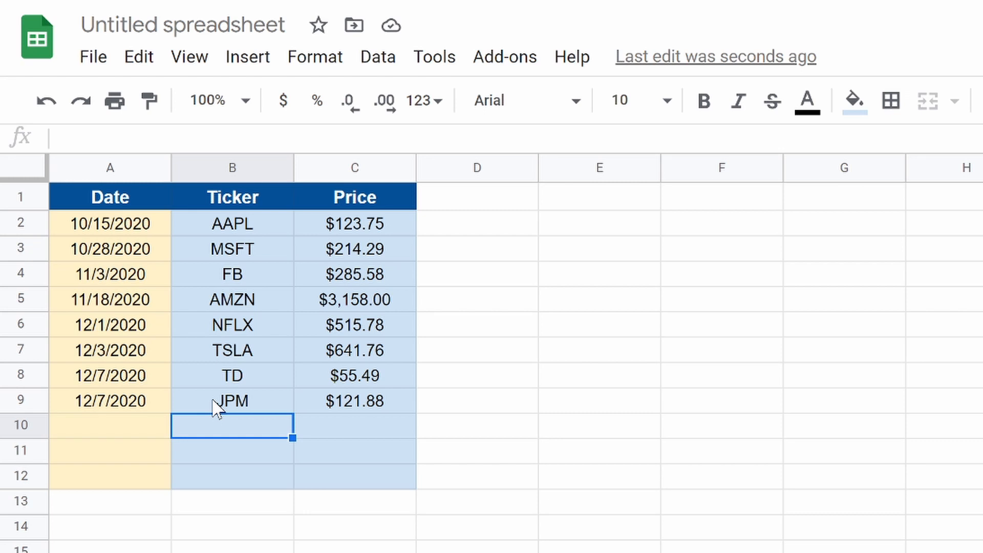
mouse_move(304, 310)
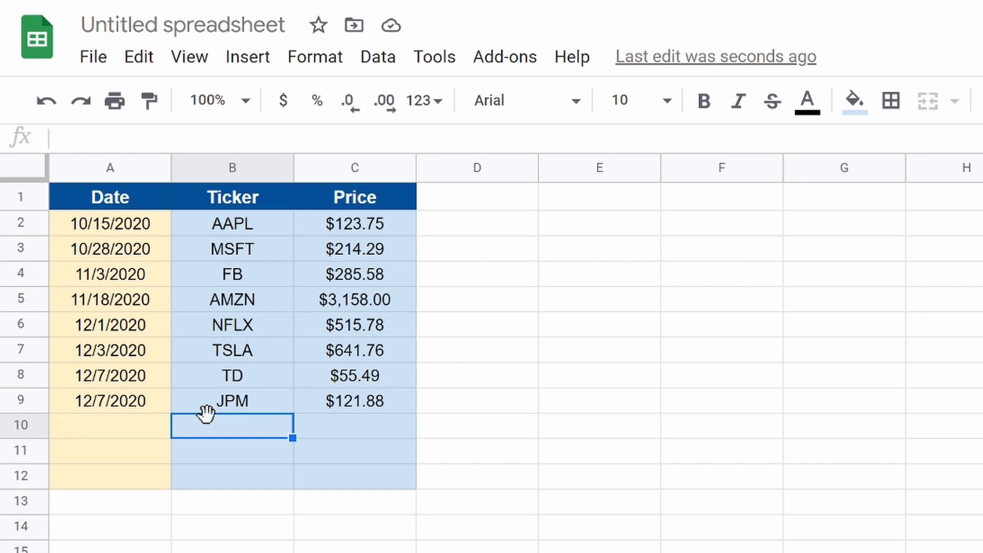
mouse_move(215, 534)
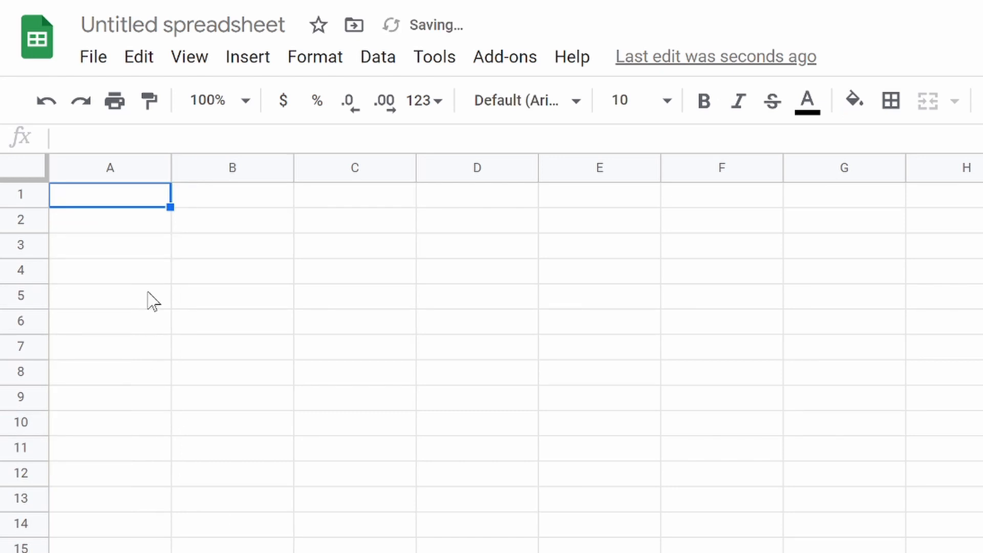
- Type the headers Date, Stock and Price into A1, B1 and C1
type("Date")
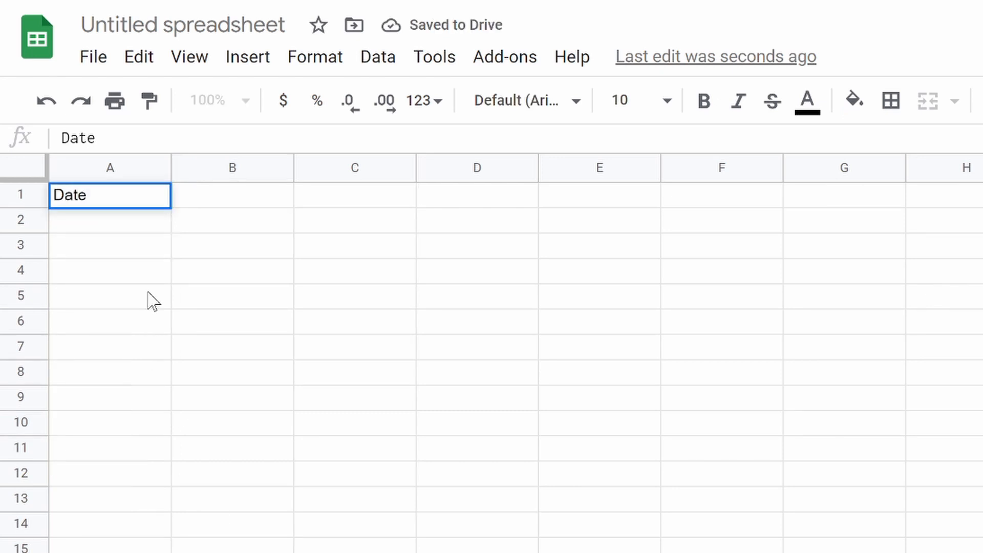
type("Stock")
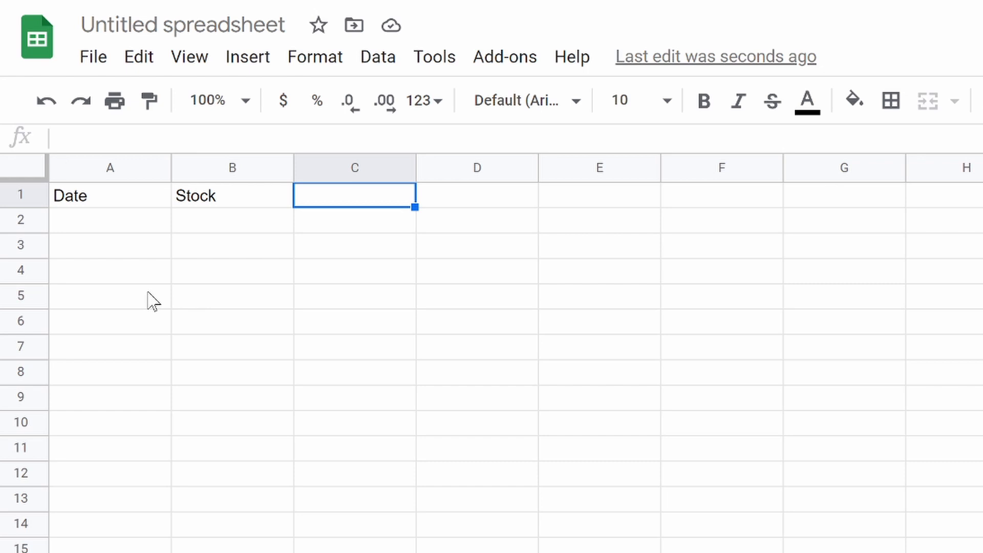
type("Price")
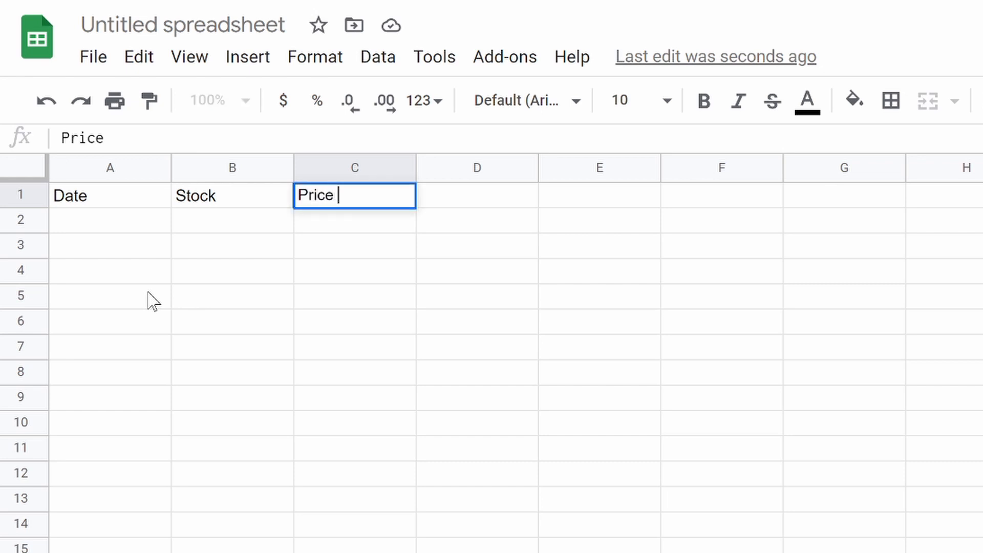
mouse_move(128, 213)
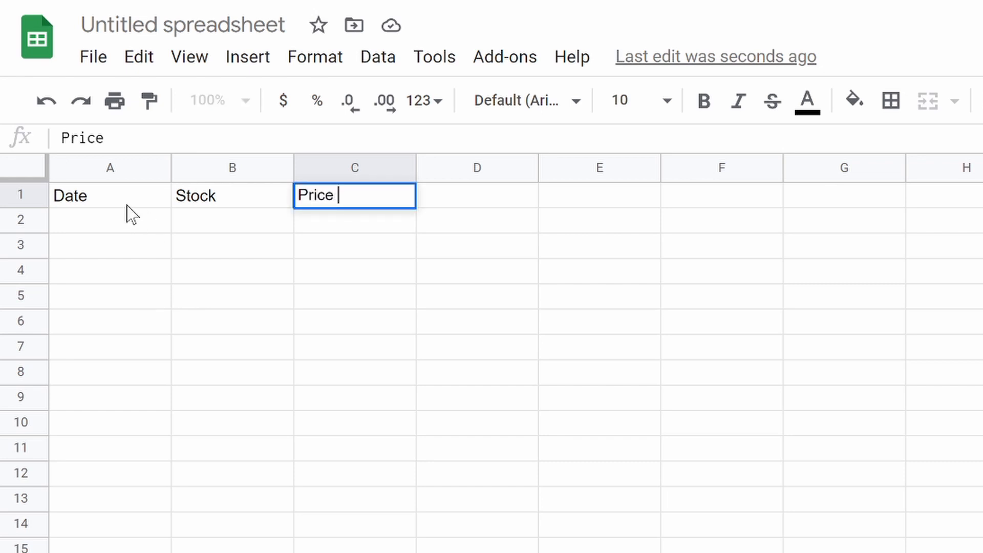
- Give the Date–Price header row a dark blue fill with white, centred text
left_click(732, 100)
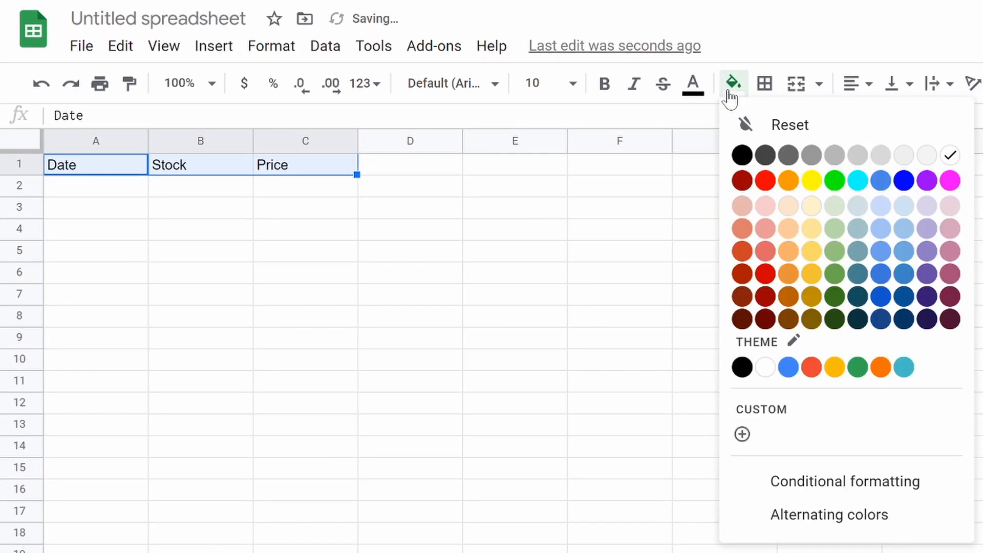
mouse_move(903, 296)
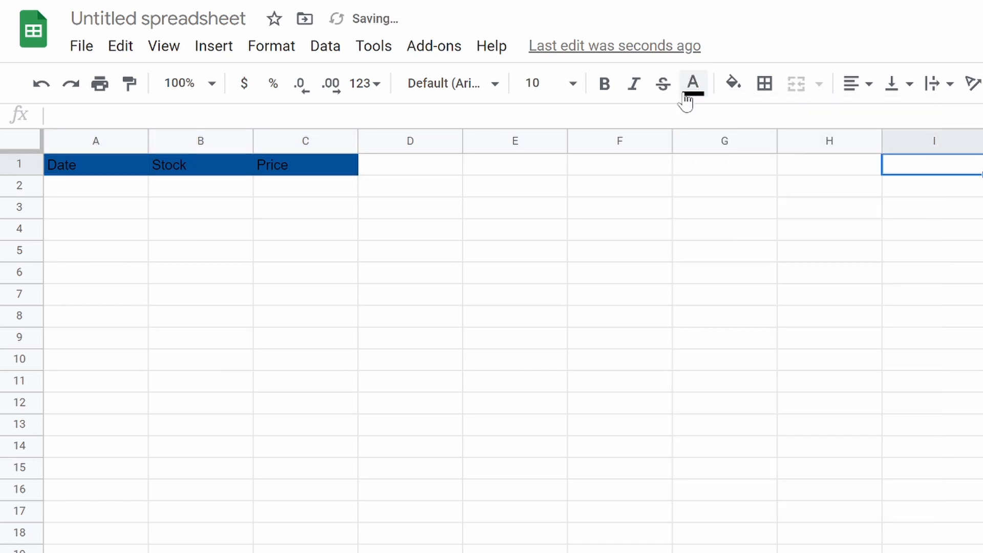
left_click(692, 83)
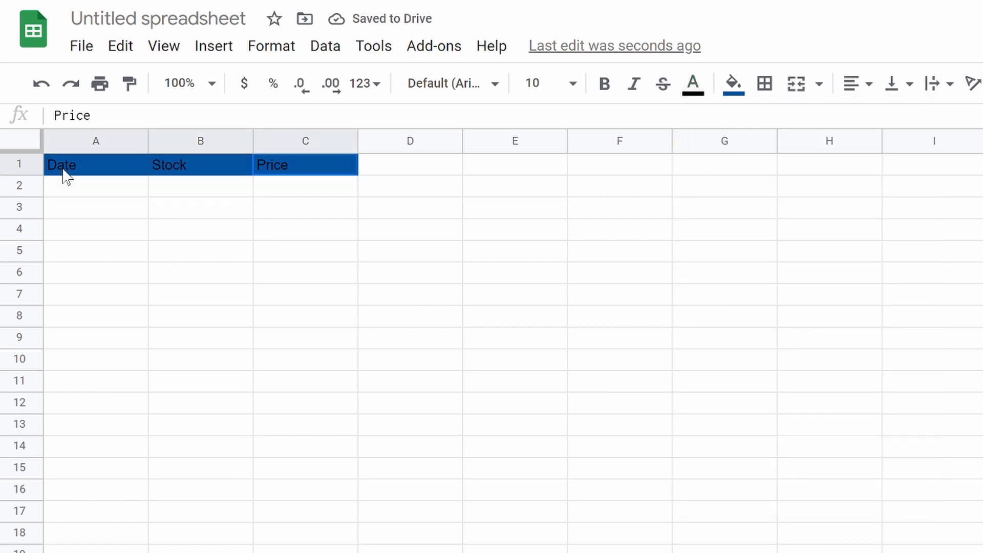
left_click(692, 83)
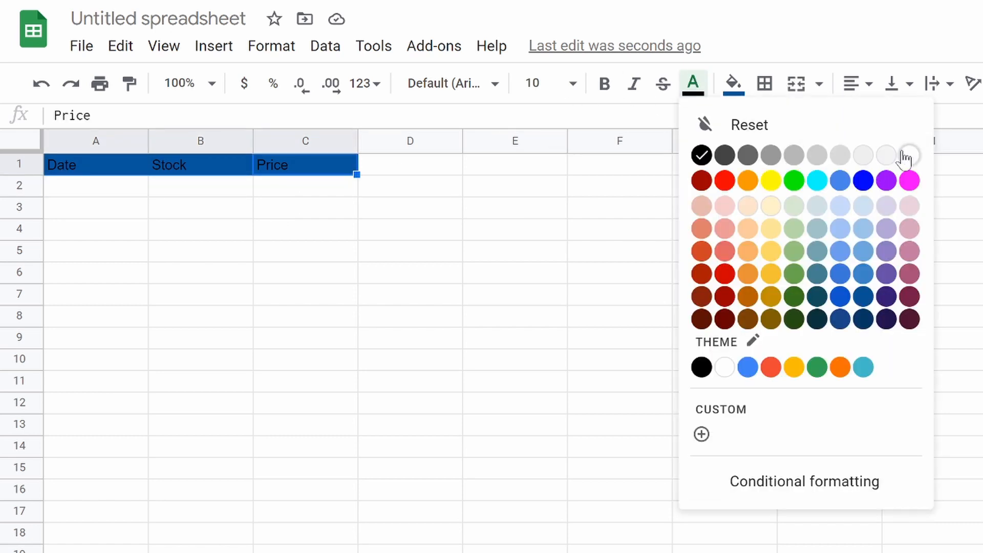
left_click(885, 155)
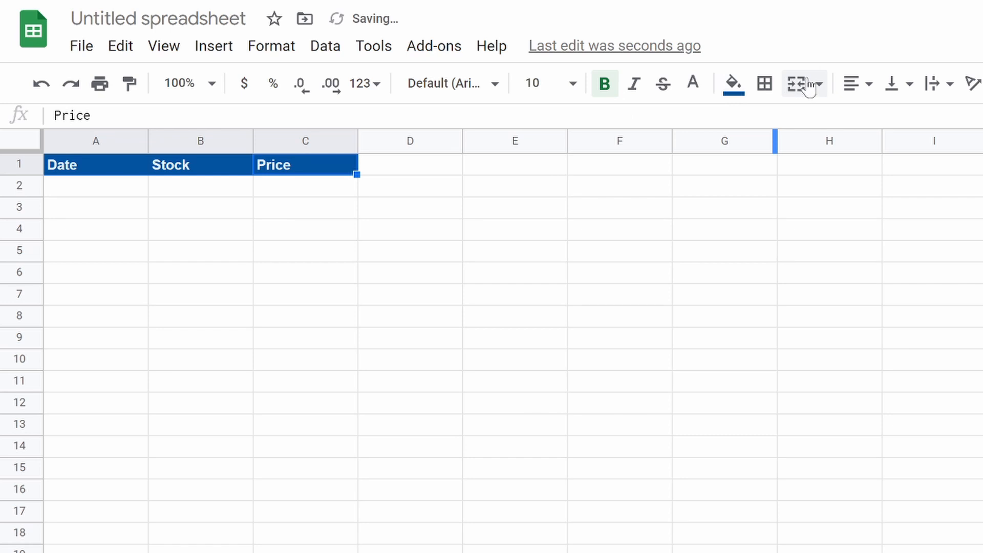
left_click(798, 83)
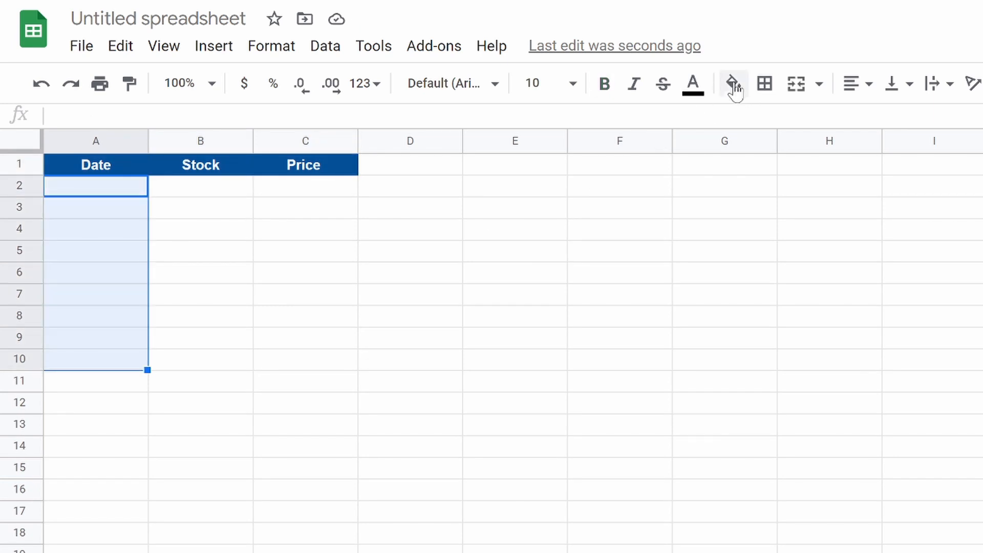
left_click(732, 83)
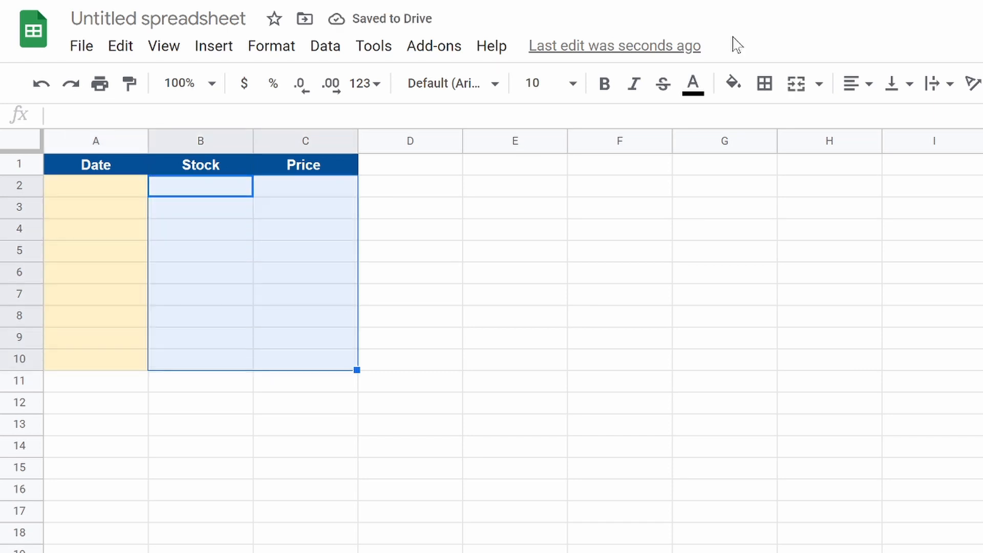
left_click(730, 83)
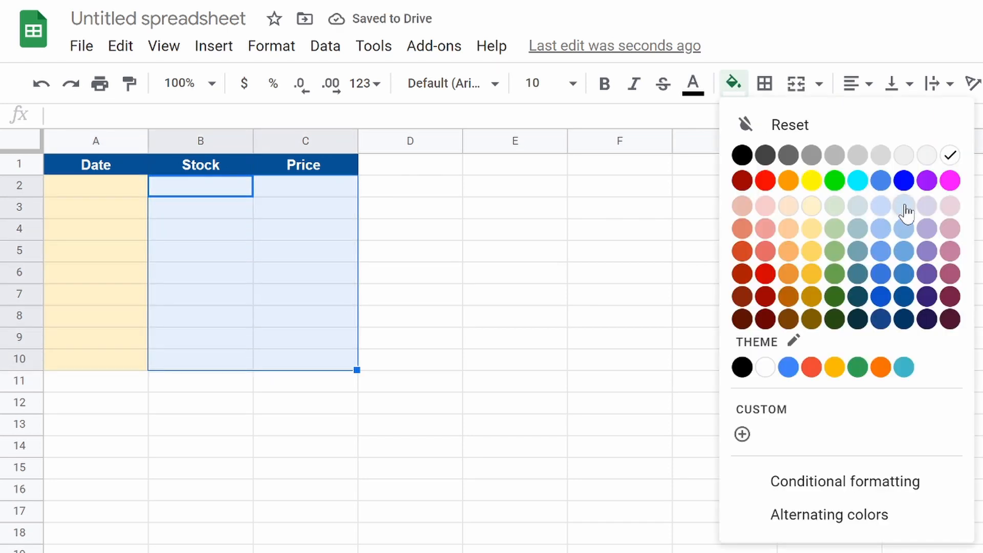
left_click(904, 205)
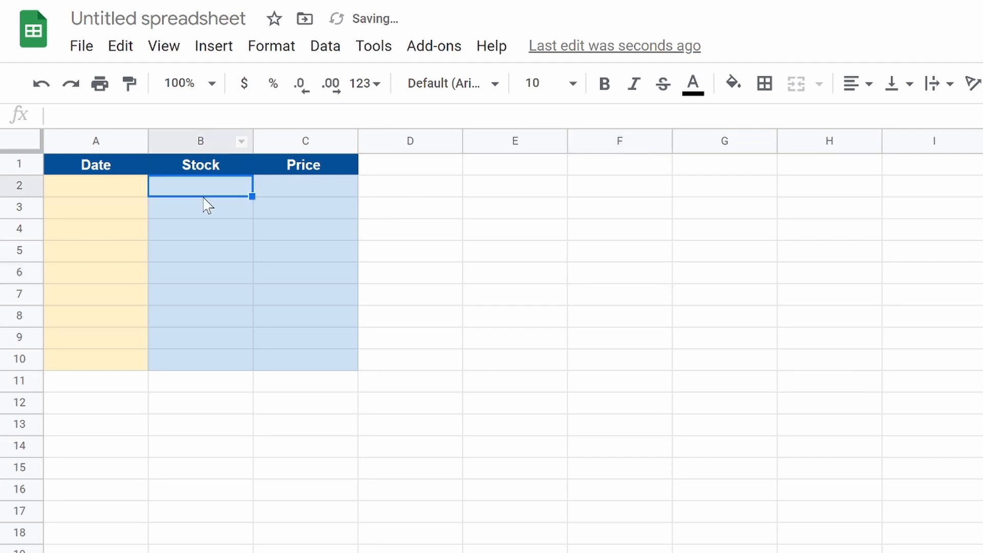
- Enter AAPL in B2 and =GOOGLEFINANCE(B2,"Price") in C2, returning 123.75
type("AA")
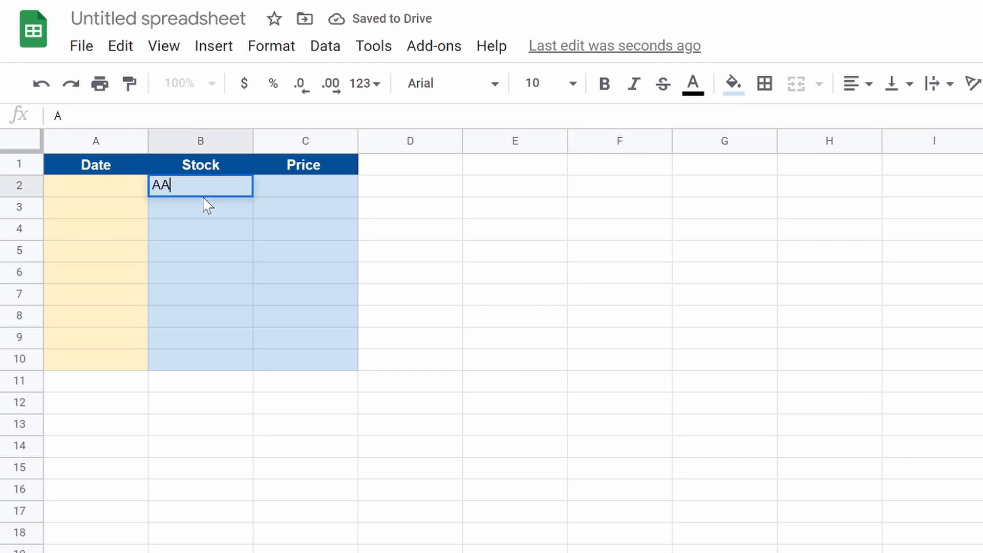
type("PL")
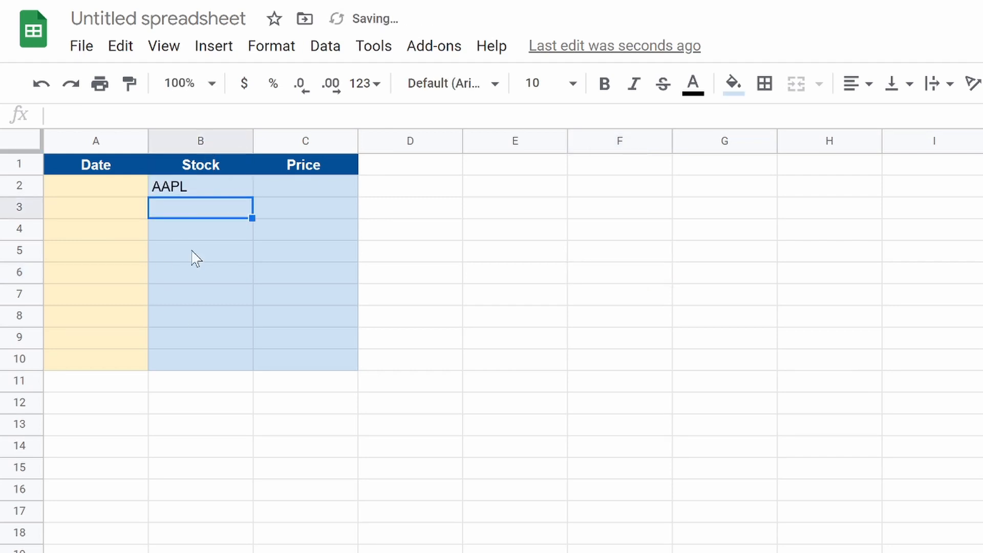
left_click(304, 185)
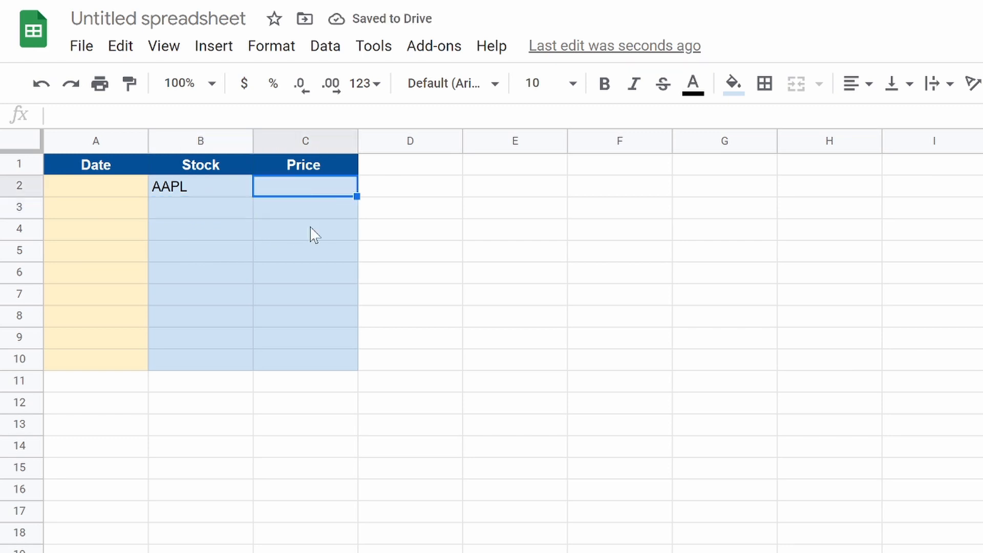
type("=goog")
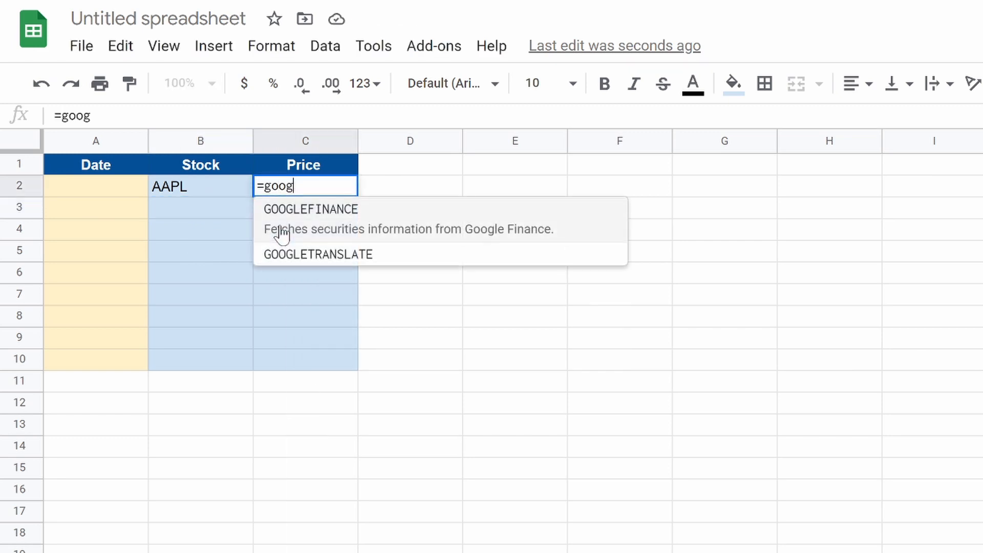
left_click(311, 208)
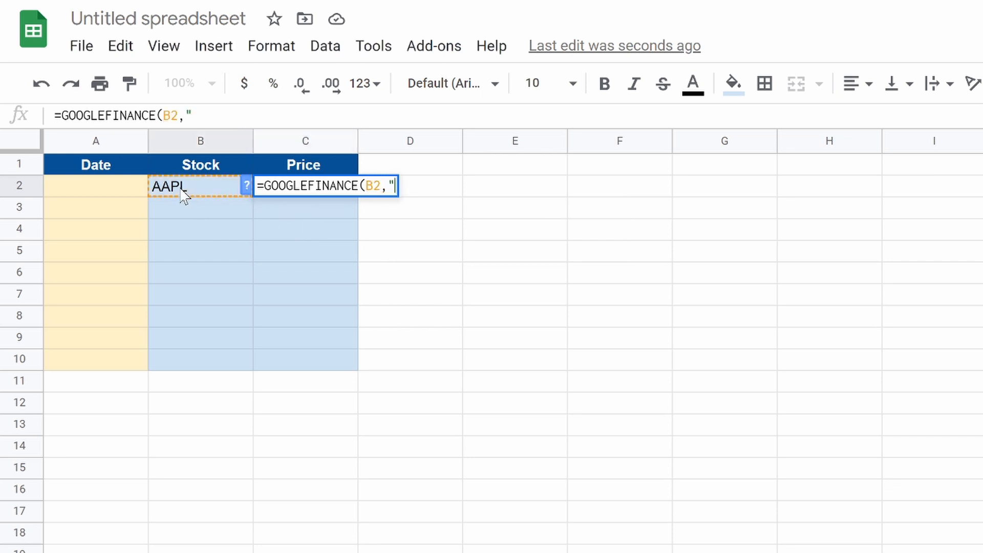
type("Price\"")
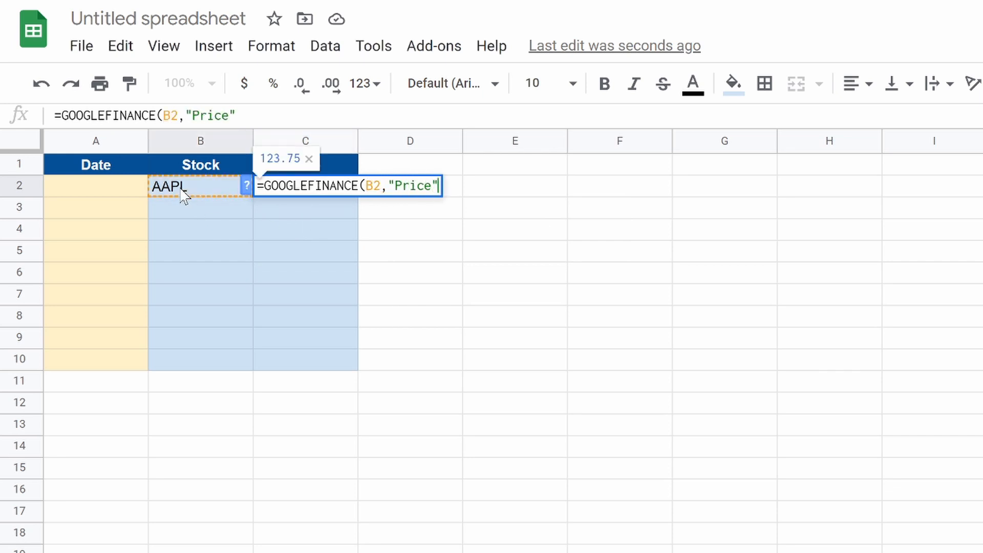
key("Enter")
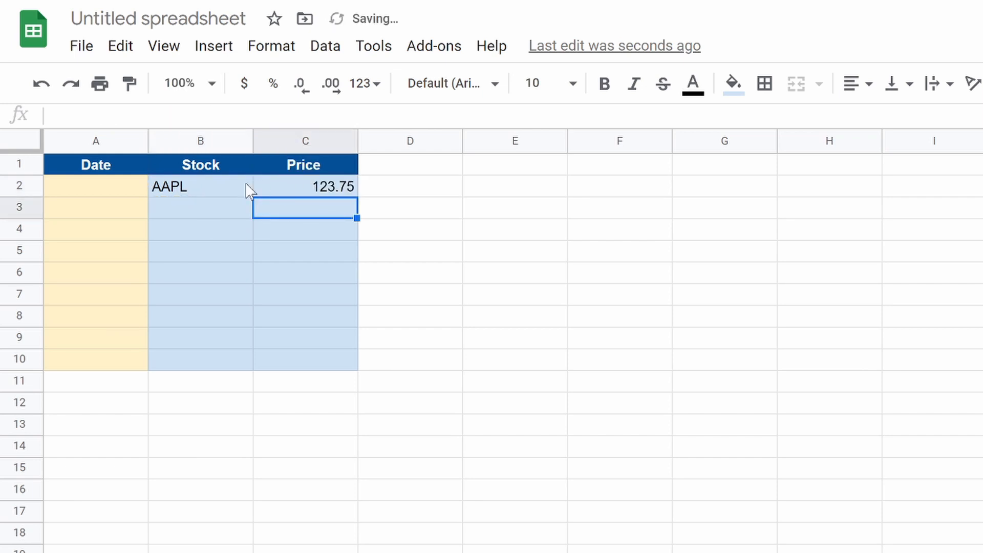
left_click(95, 187)
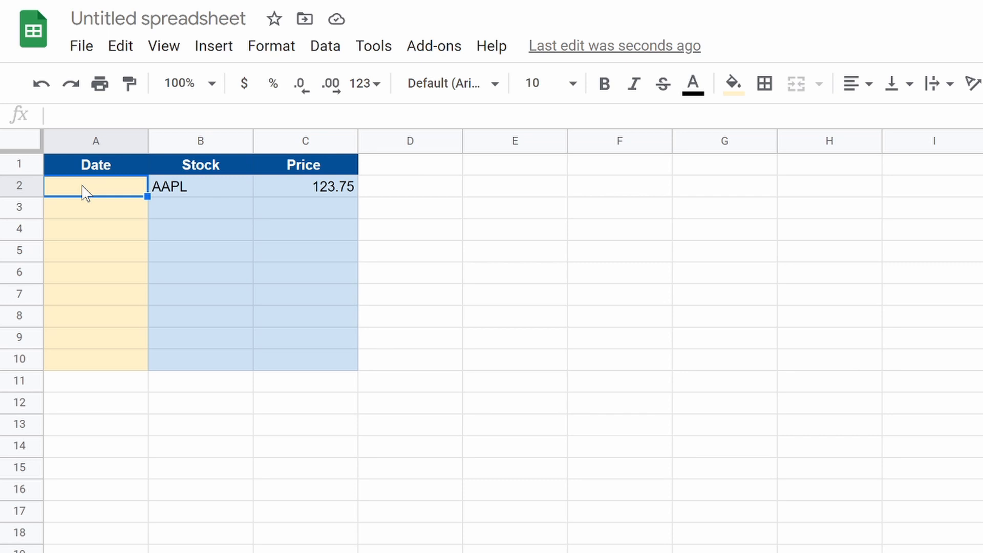
type("12/7/2020")
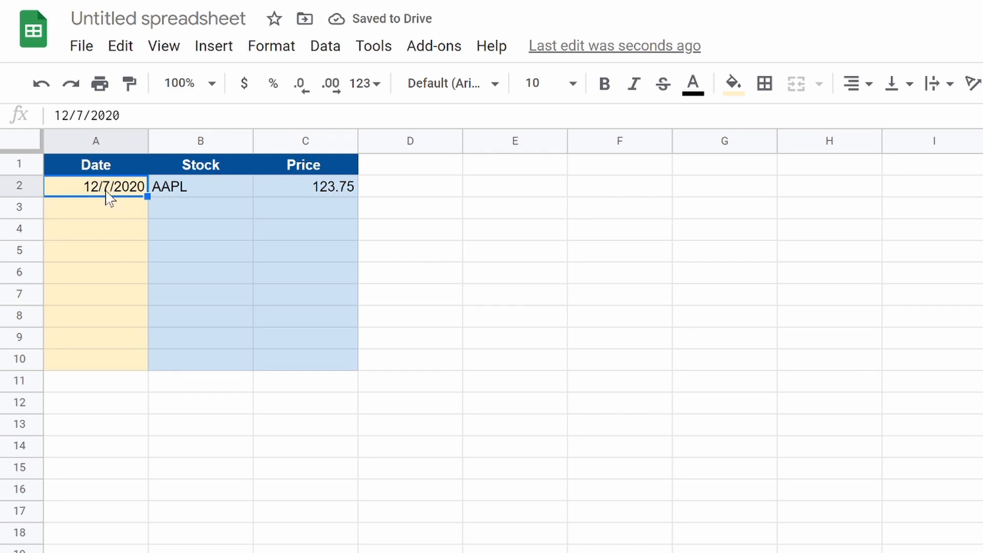
key("Delete")
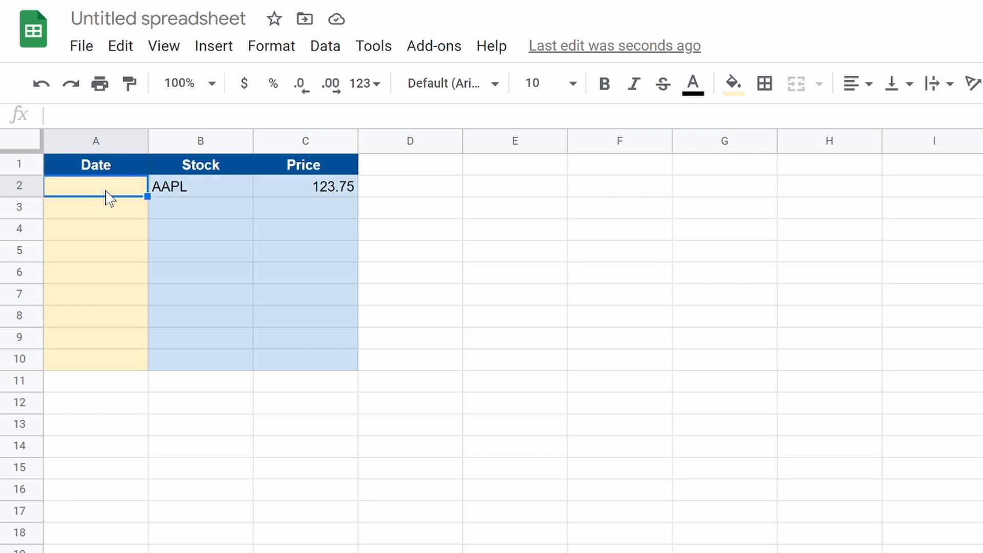
- Start the A2 formula as =IFS(B2="","" followed by A2
type("=")
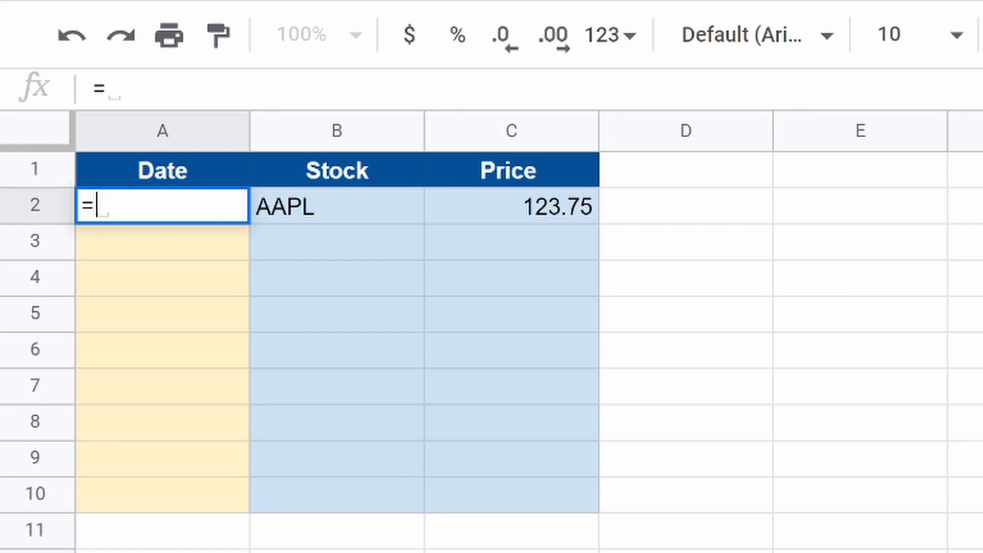
type("I")
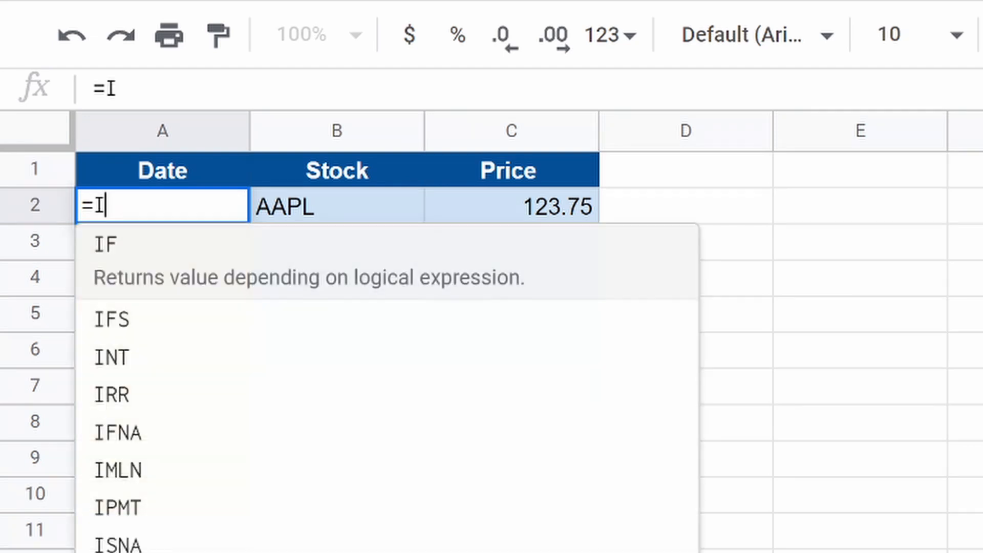
type("FS")
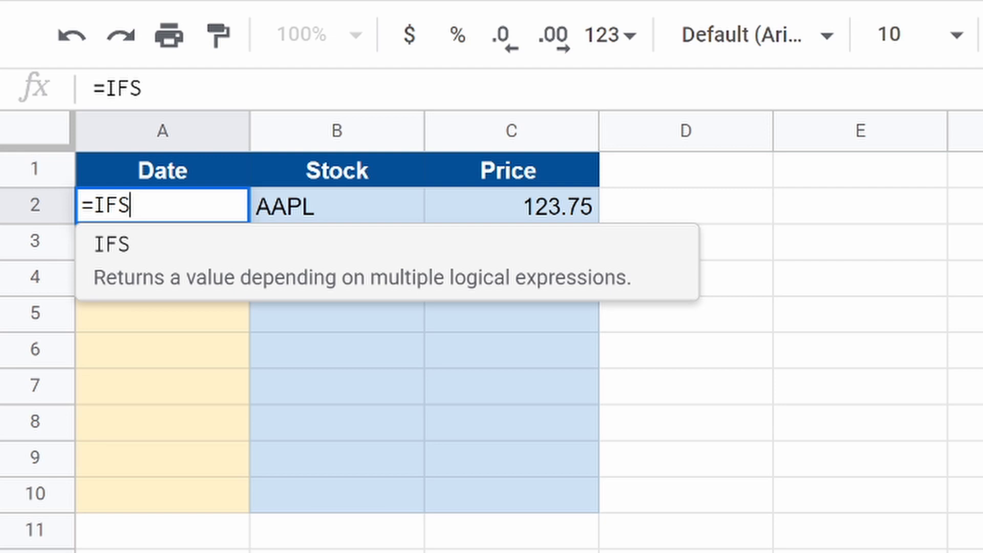
type("(")
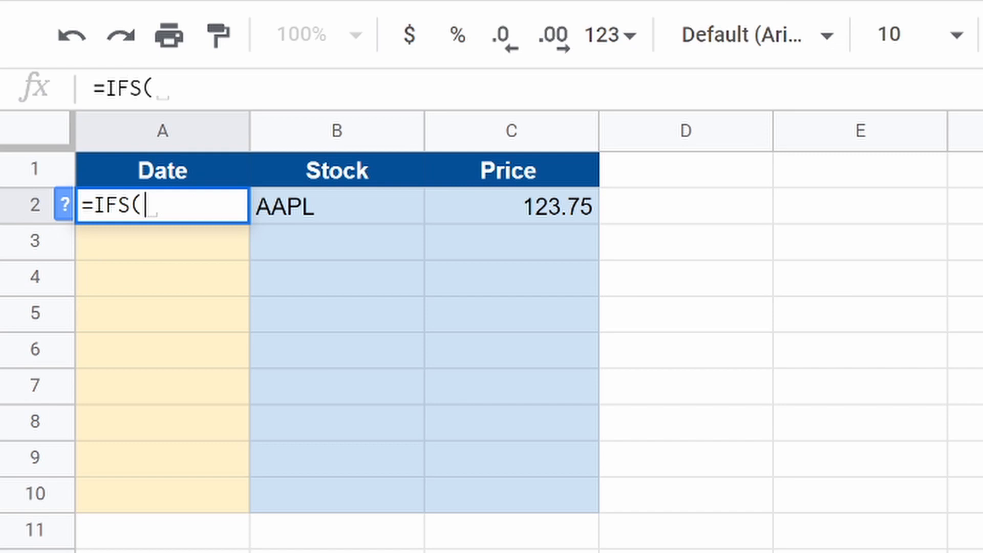
left_click(338, 206)
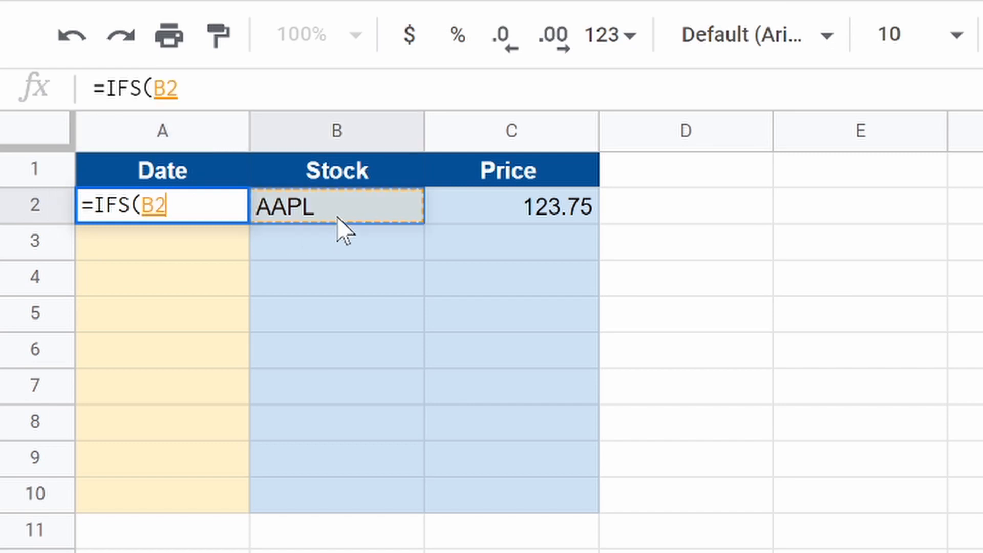
type("=")
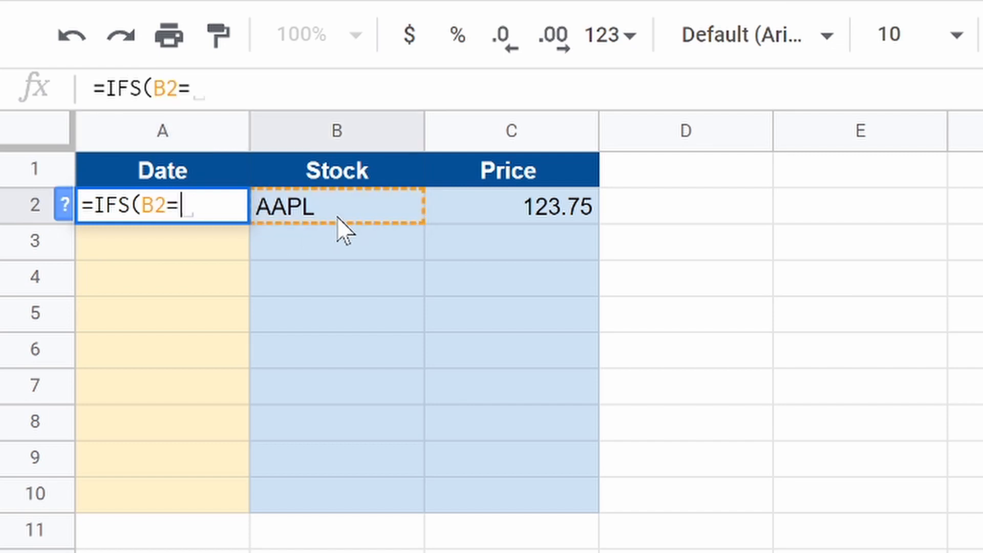
type("\"\"")
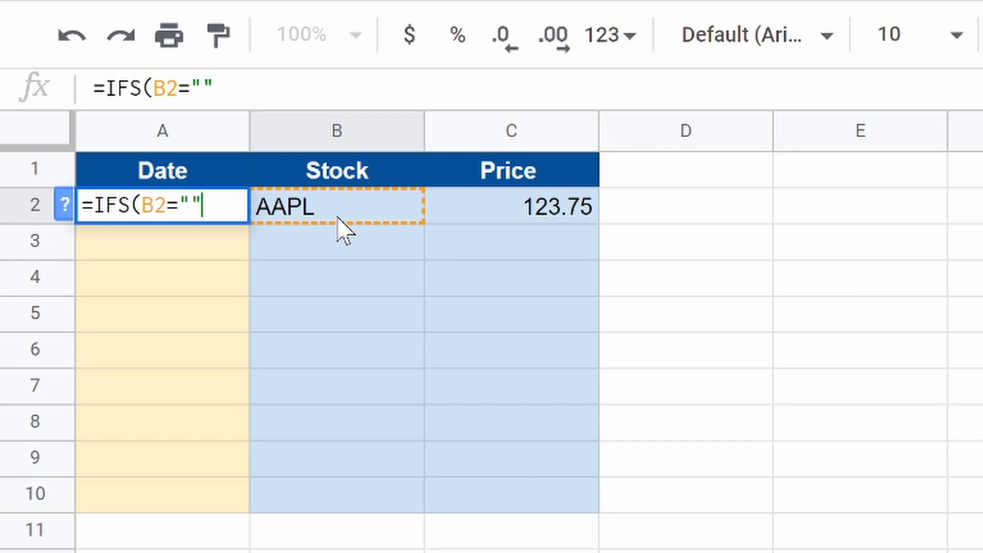
type(",\"\"")
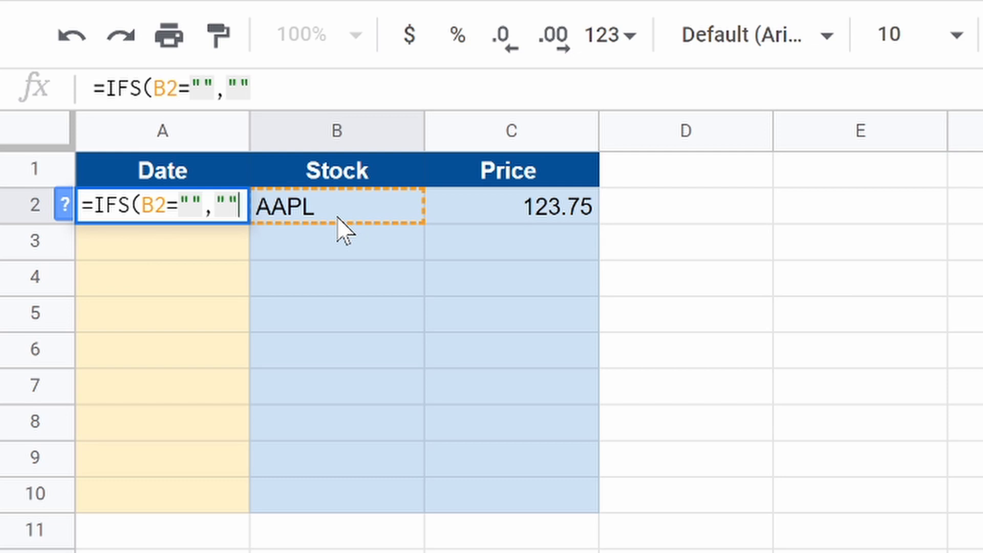
type("A")
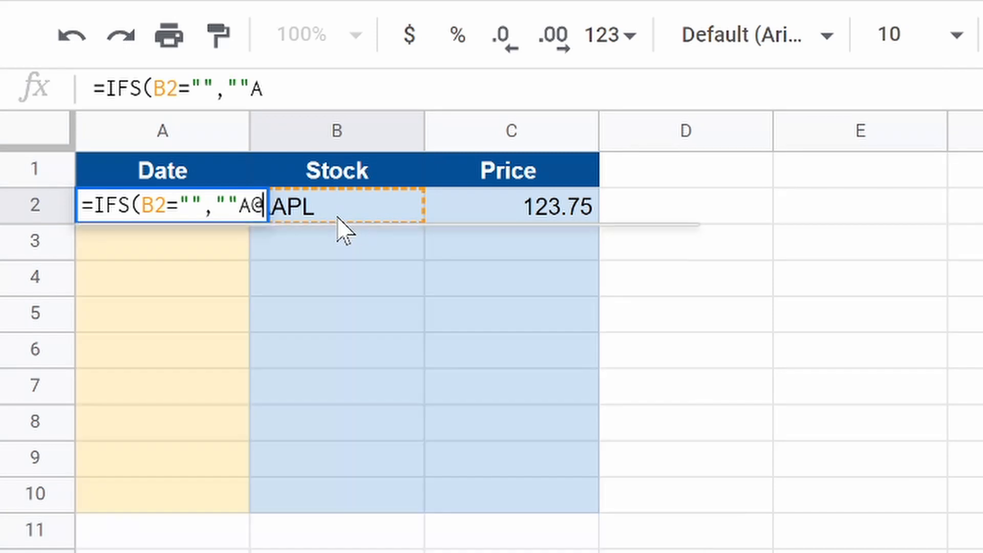
type("2")
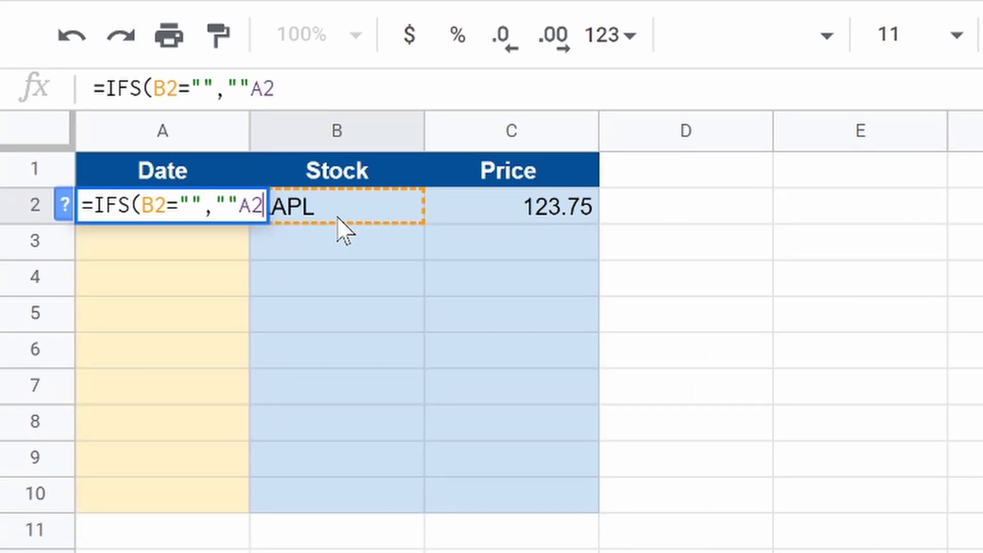
- Finish the IFS formula with ="",now(),TRUE,A2 and the closing parenthesis
type("=")
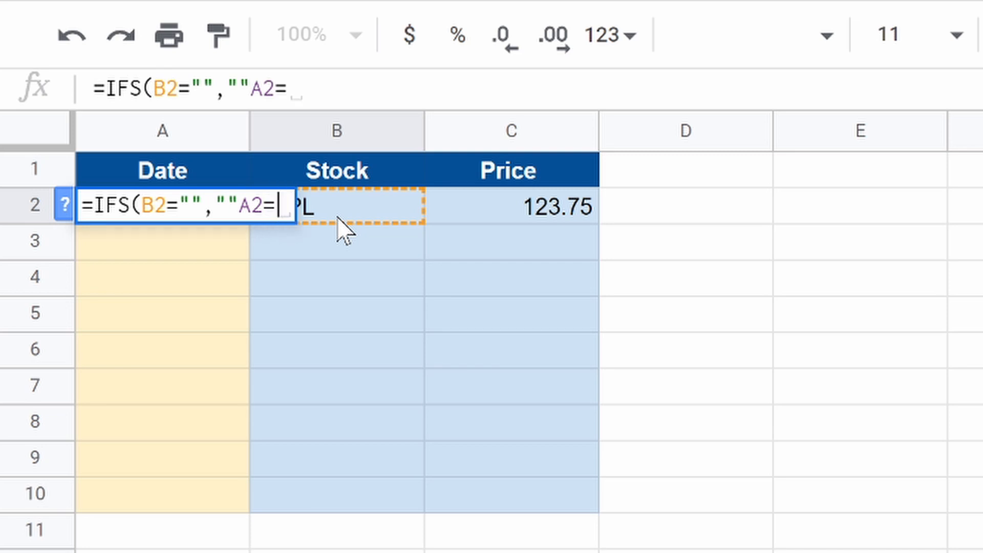
type("\"\"")
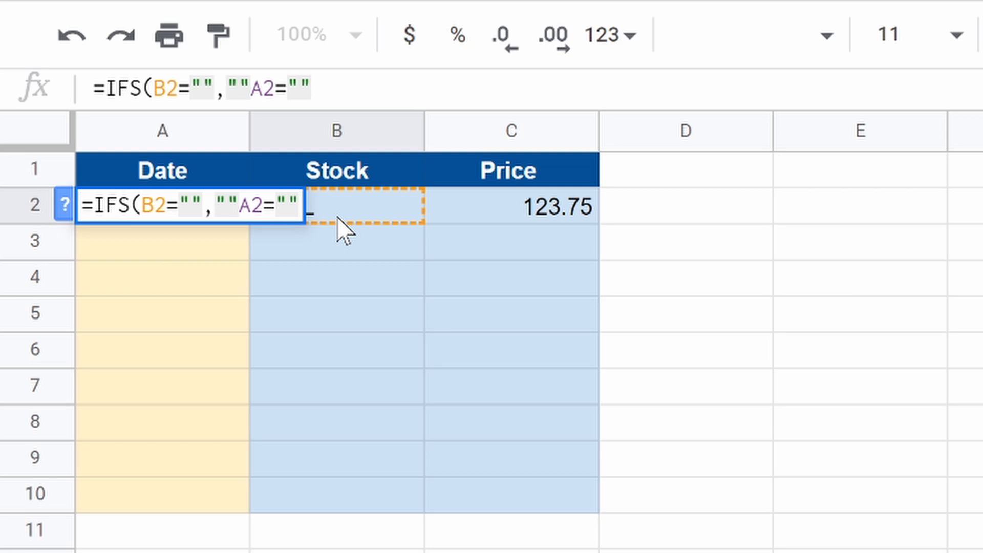
type(",")
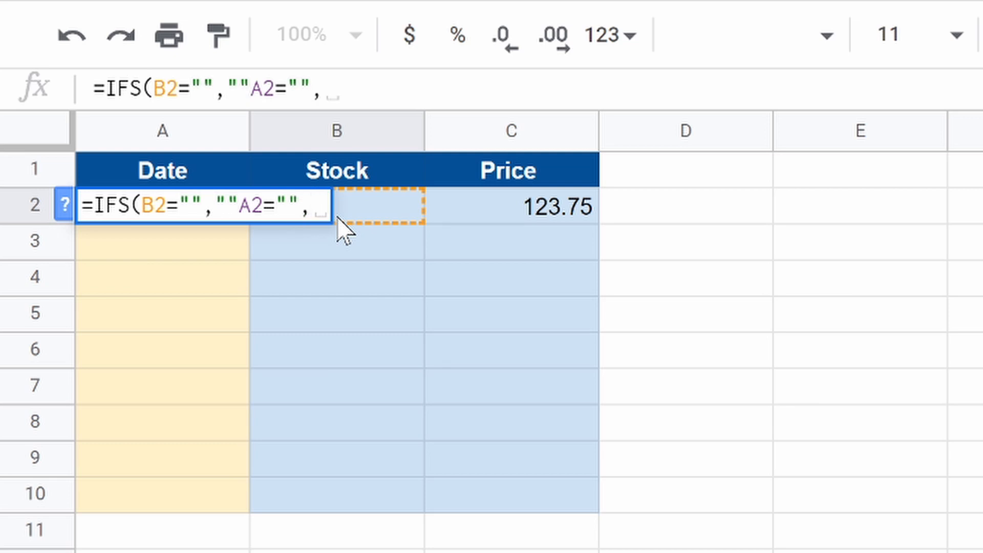
type("now")
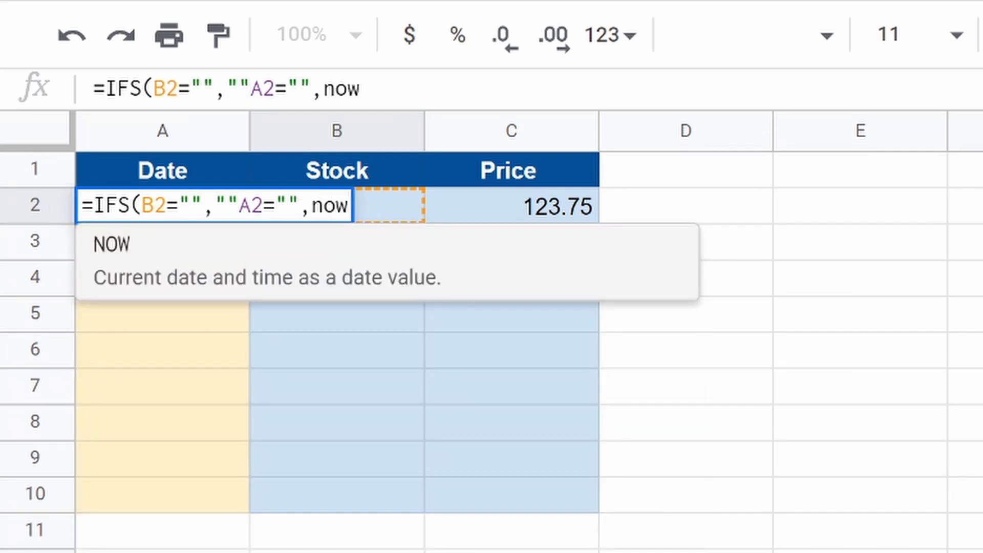
type("()")
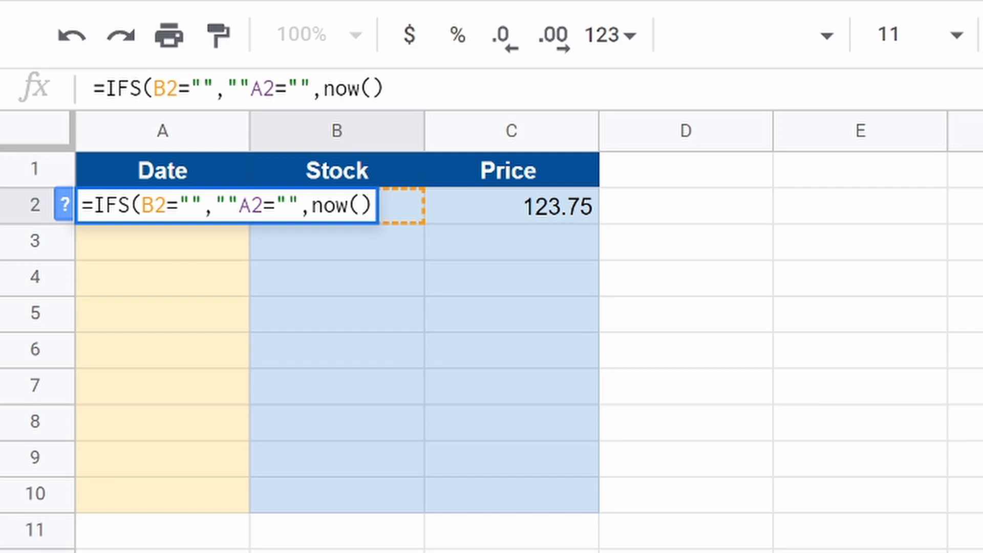
type(",")
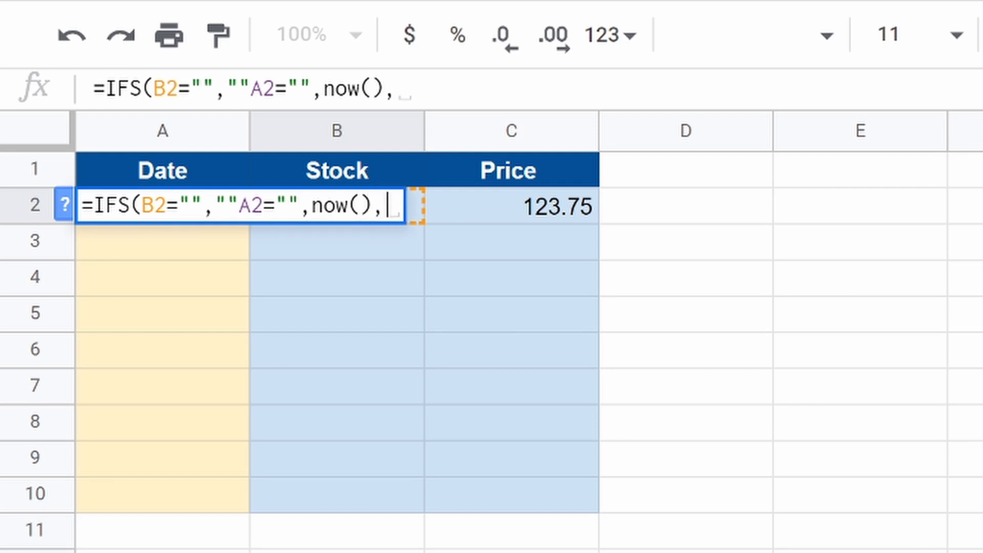
type("TREU")
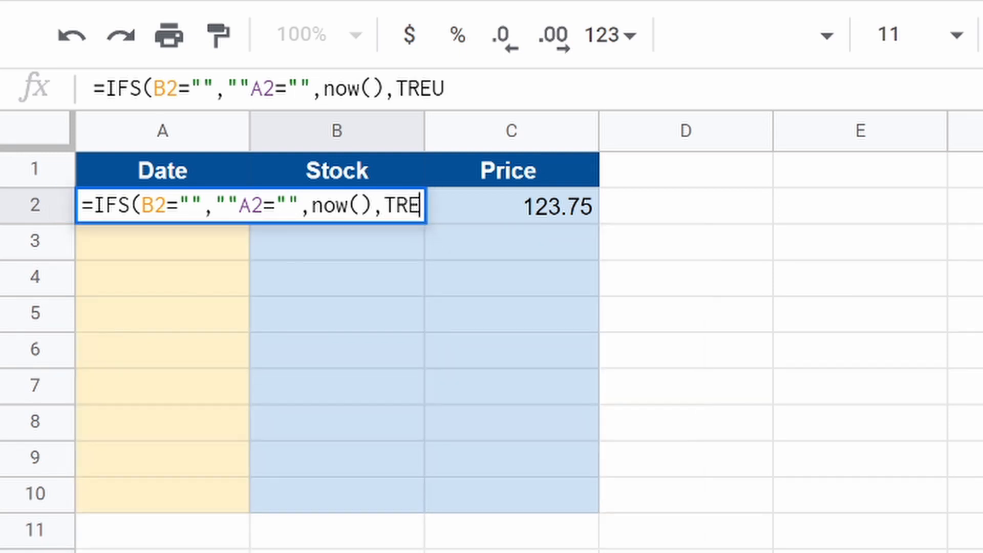
type("E")
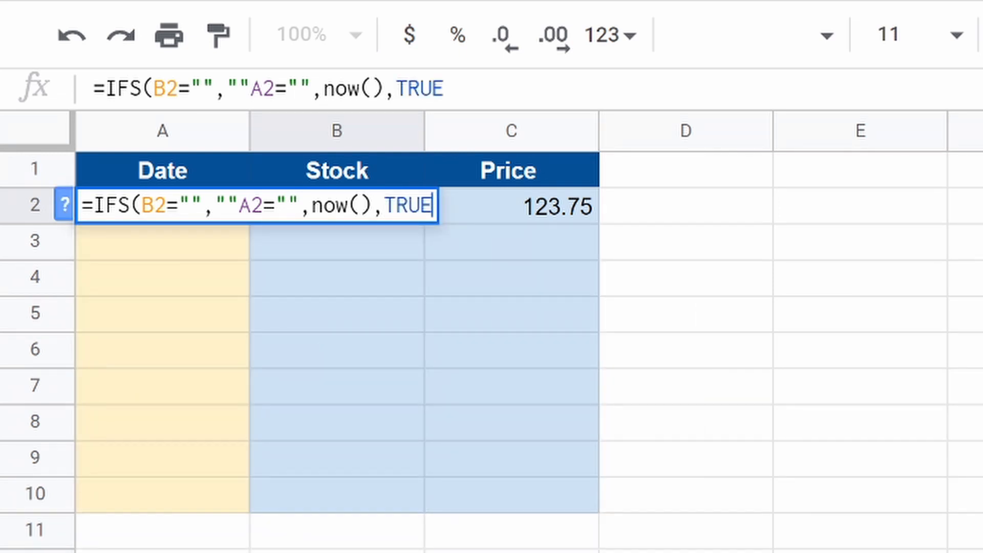
type(",A")
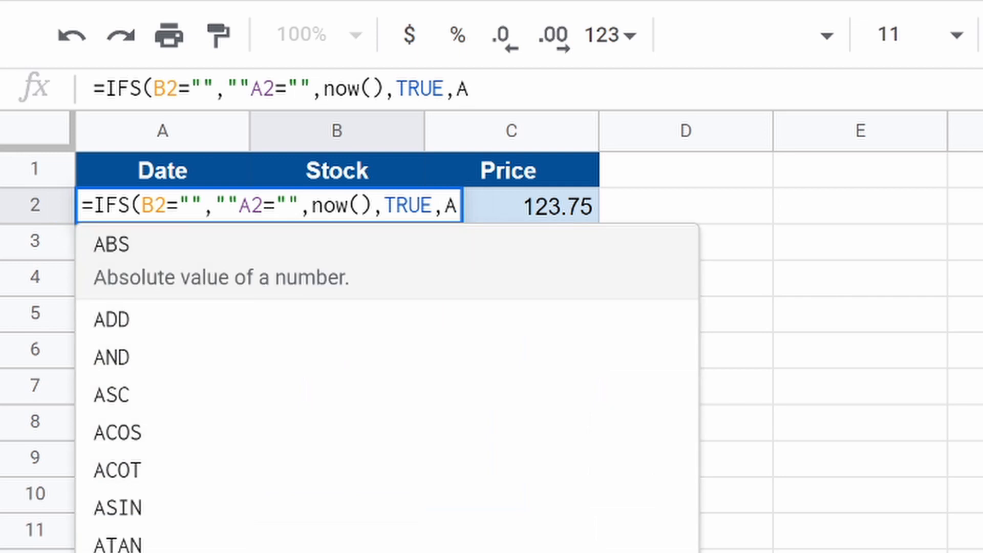
type("2)")
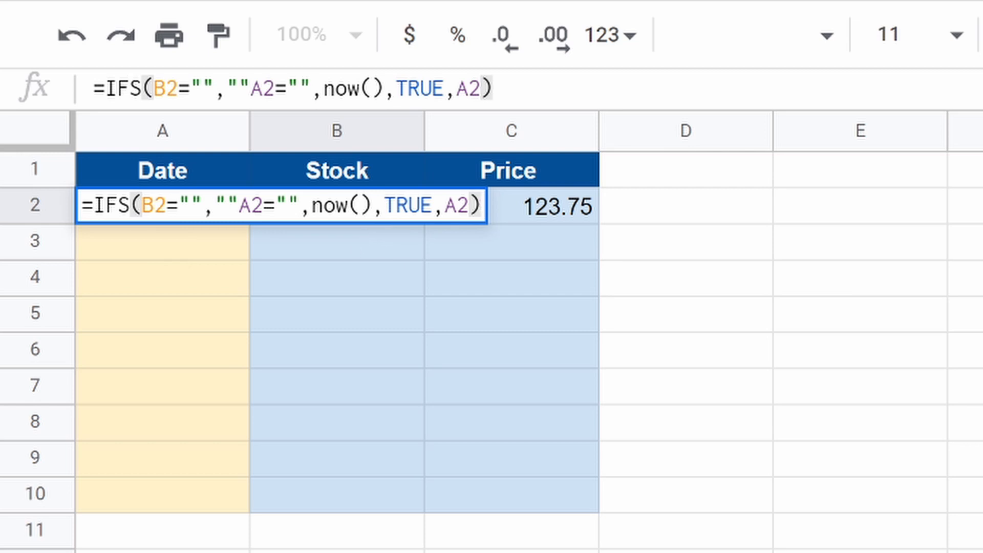
- Commit the IFS date formula in A2, which returns #ERROR!
left_click(478, 205)
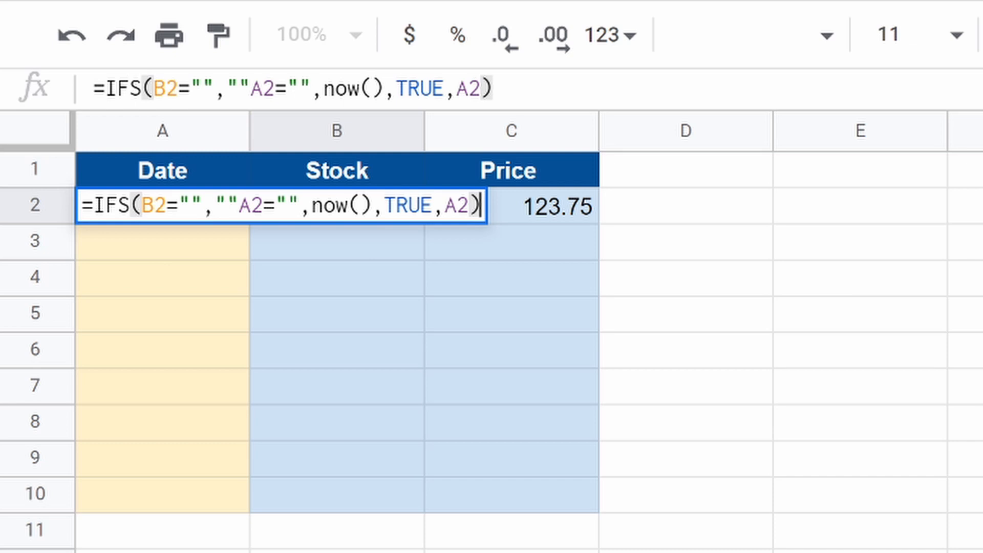
mouse_move(257, 203)
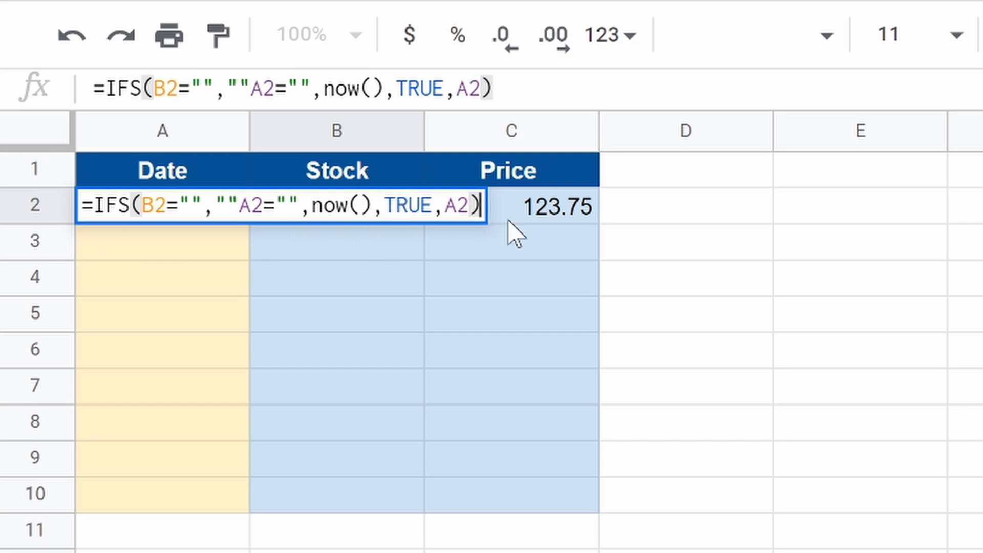
mouse_move(225, 385)
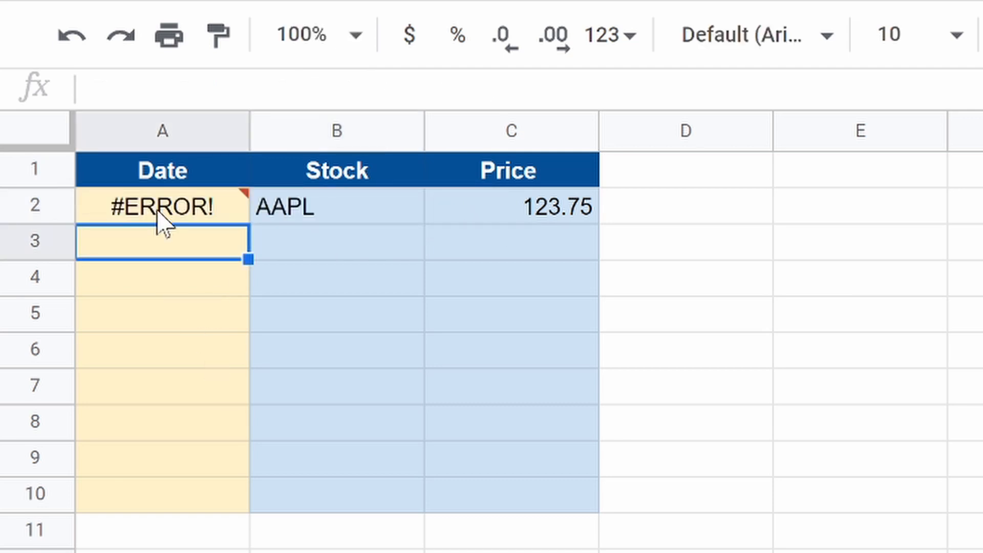
- Fix A2's formula and re-enter AAPL so A2 stamps 12/7/2020
left_click(163, 207)
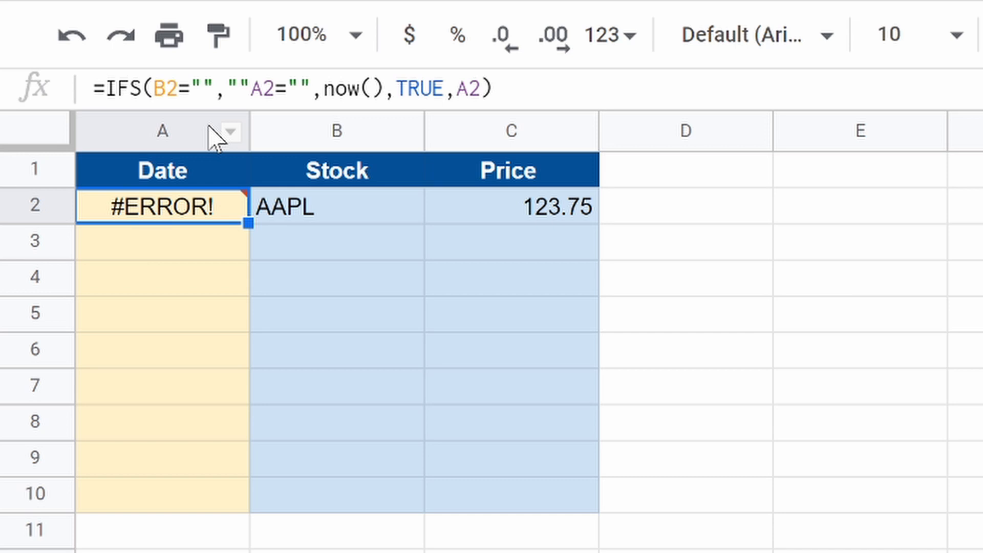
mouse_move(341, 188)
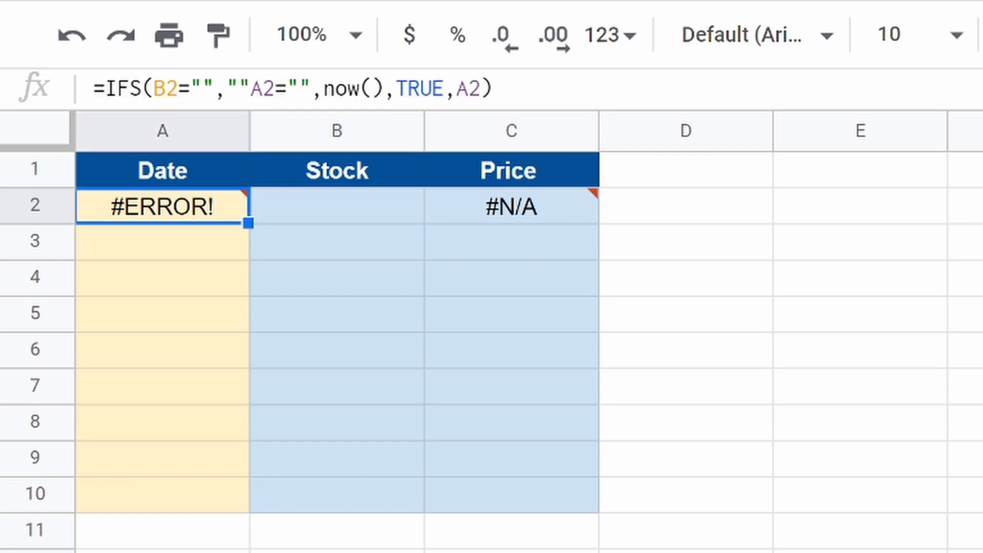
double_click(161, 207)
type(",")
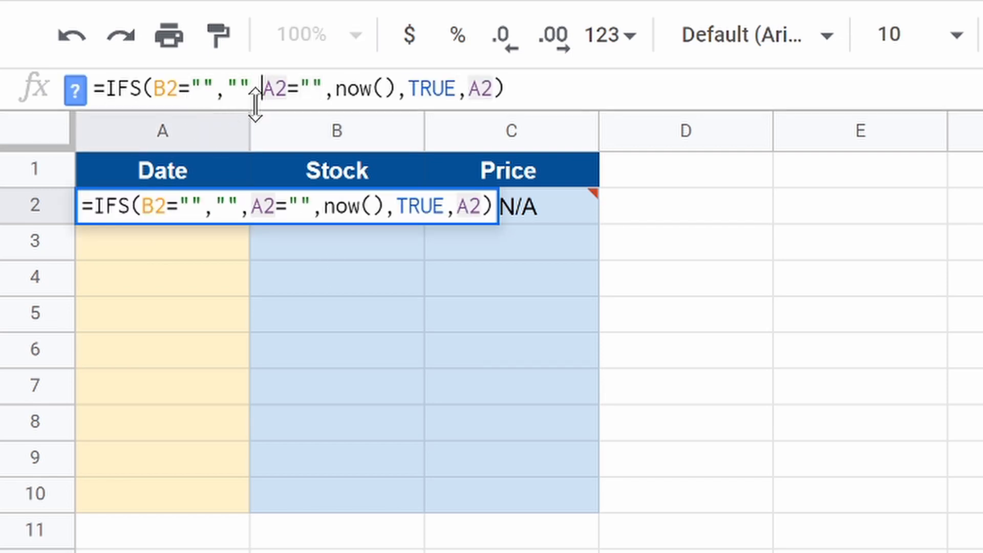
key("enter")
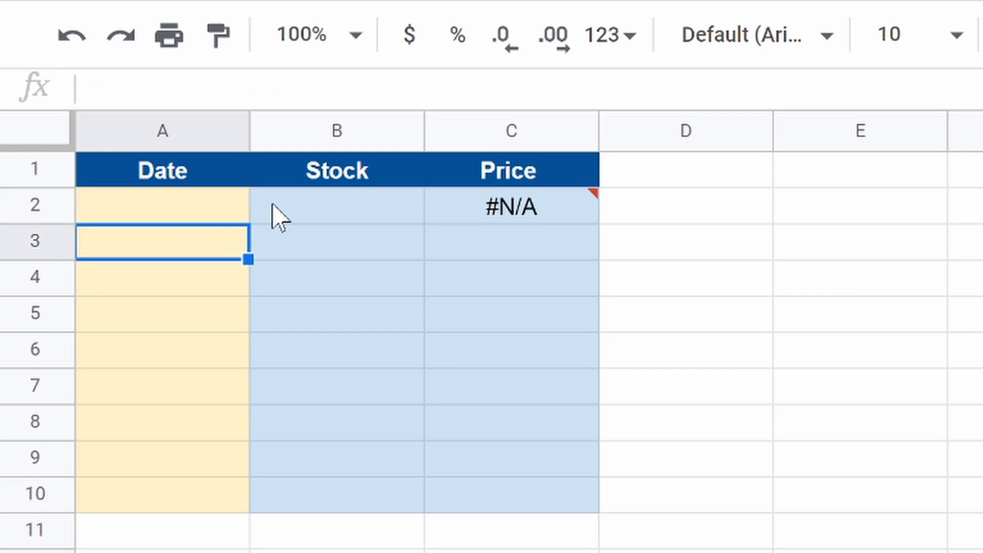
type("AAPL")
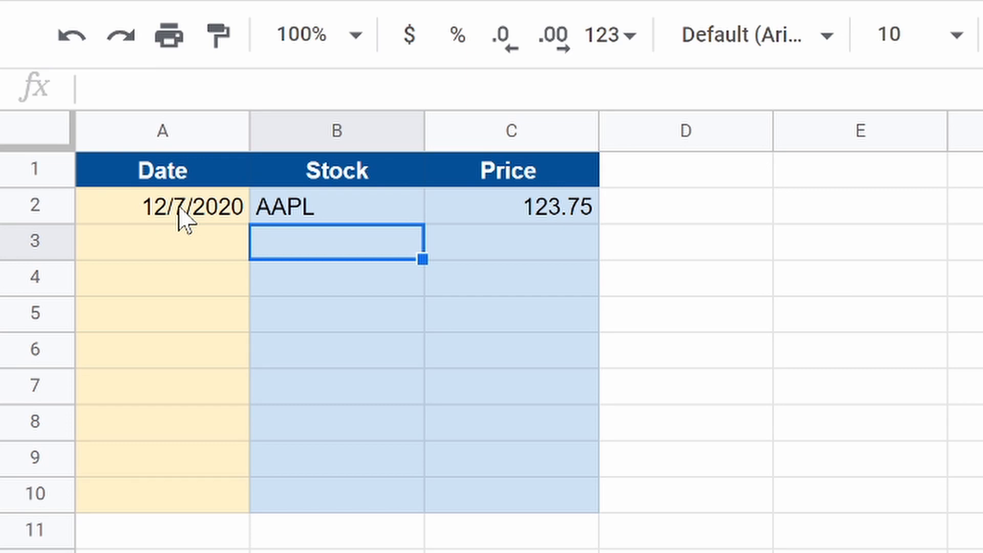
- Inspect the corrected formula in A2, then open the File menu
left_click(163, 207)
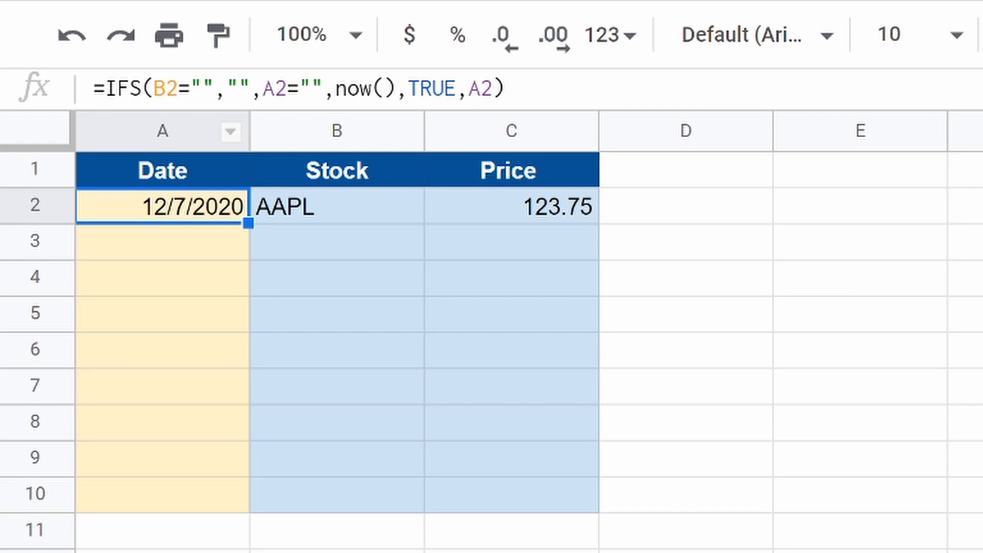
left_click(59, 32)
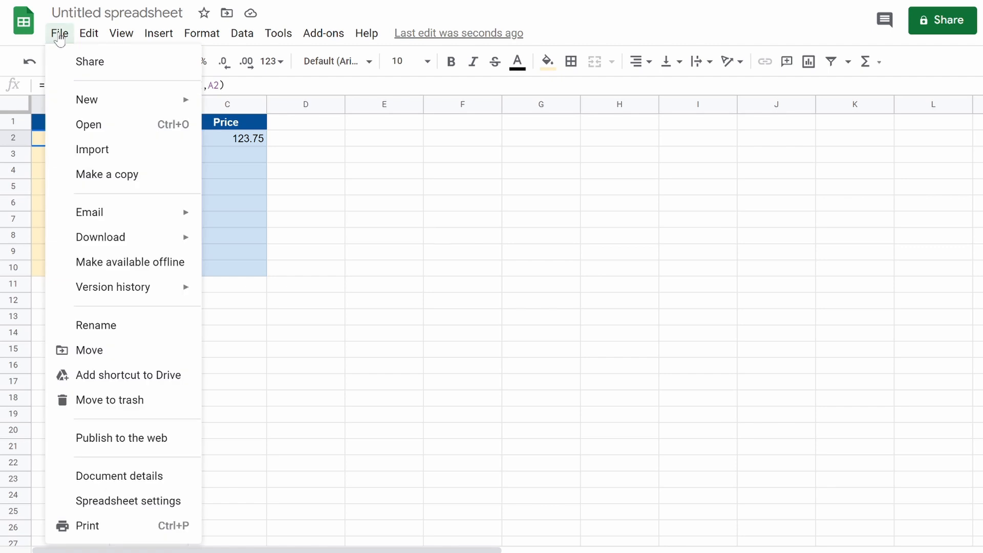
mouse_move(128, 500)
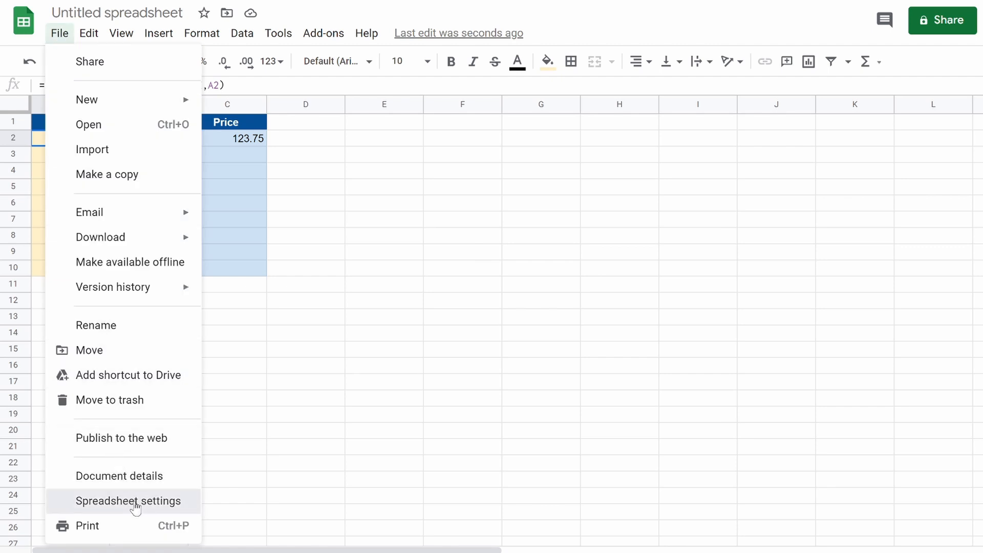
- Turn Iterative calculation off in Spreadsheet settings' Calculation tab and save the settings
left_click(129, 500)
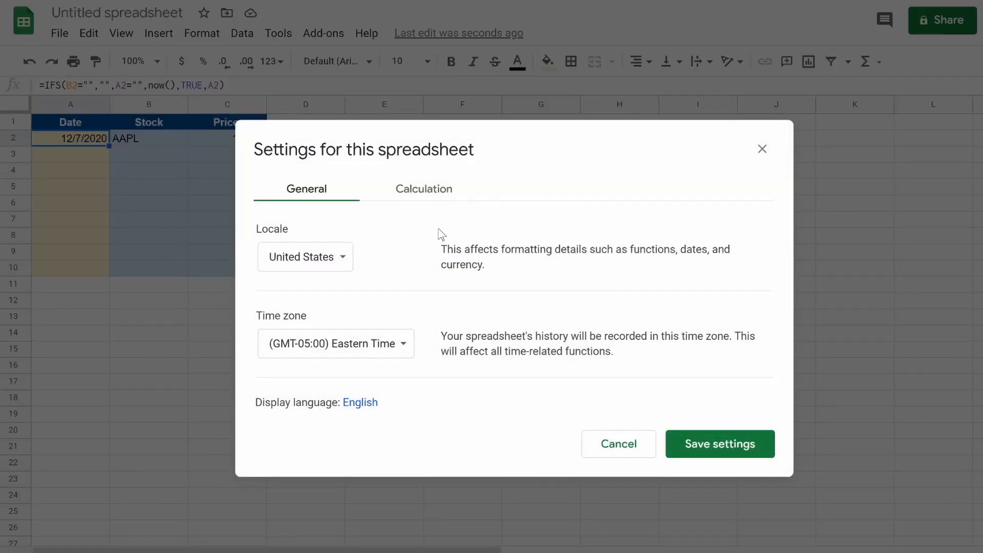
left_click(424, 189)
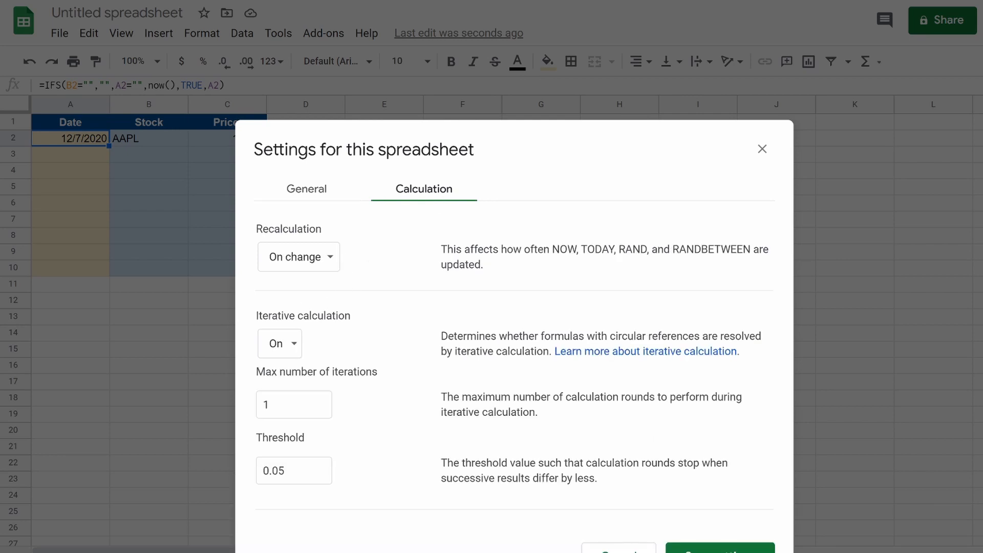
left_click(279, 343)
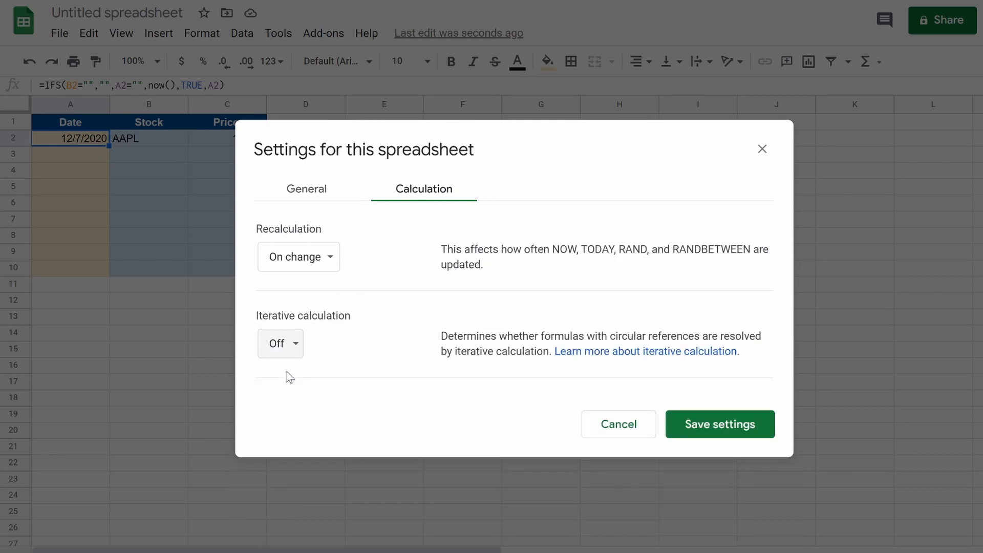
left_click(718, 424)
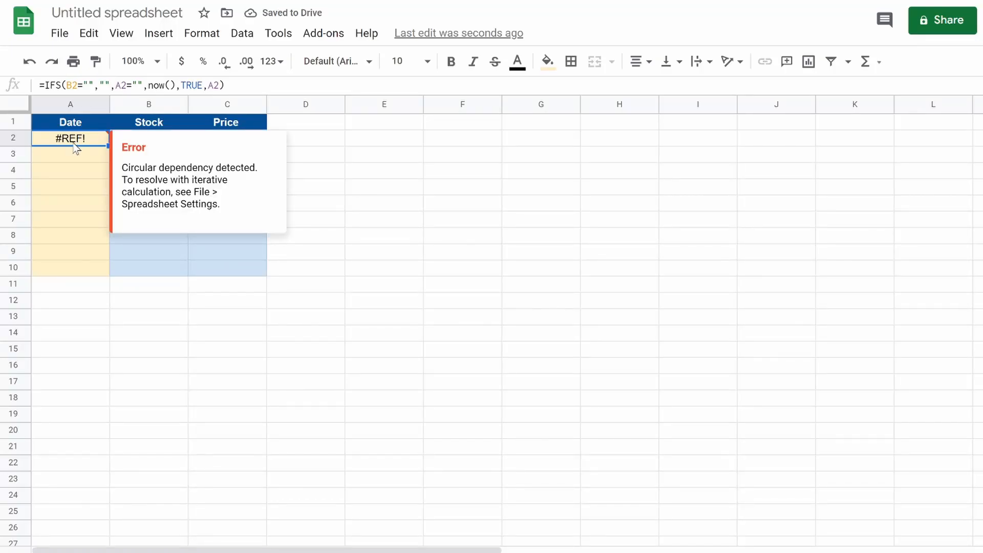
- Turn Iterative calculation back on with max iterations 1, save, and check row 2
left_click(59, 33)
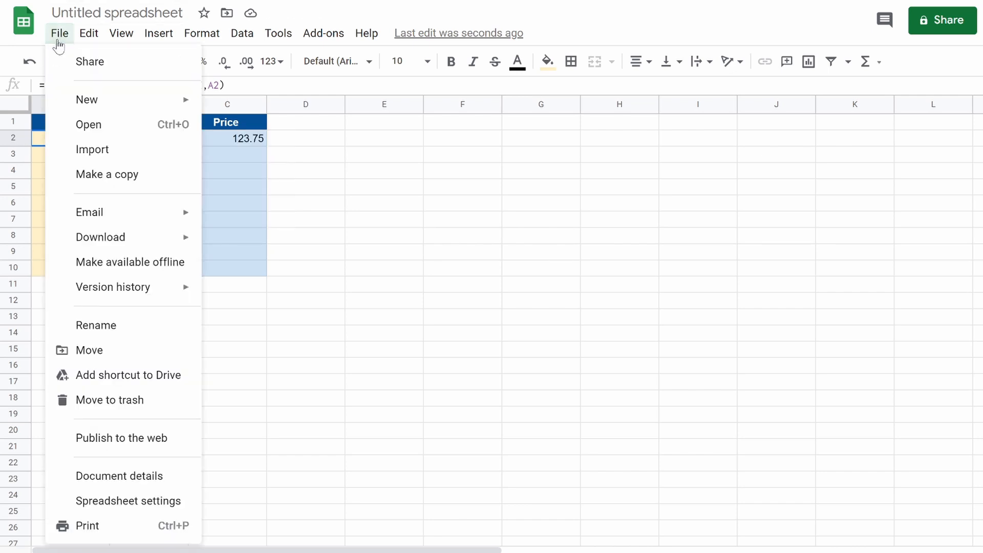
left_click(128, 501)
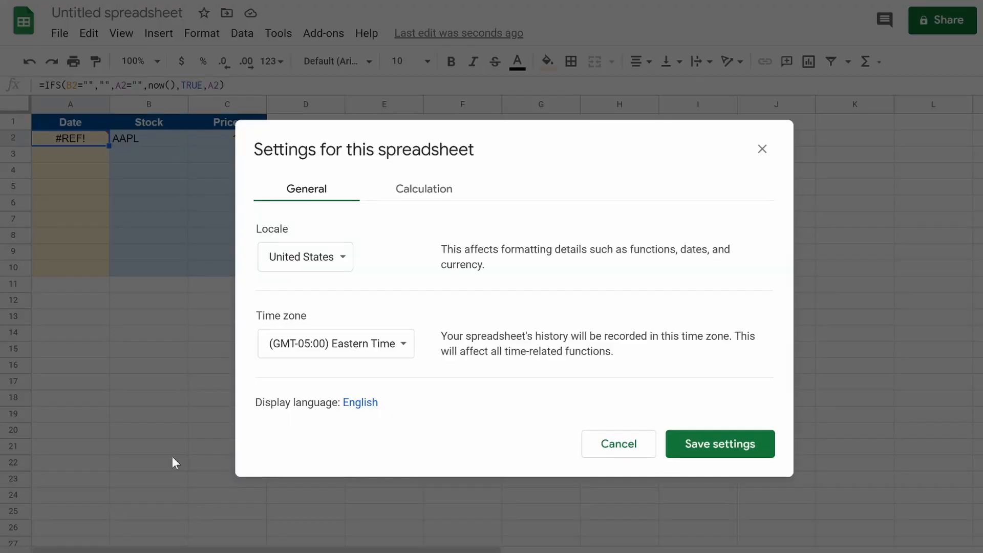
left_click(423, 189)
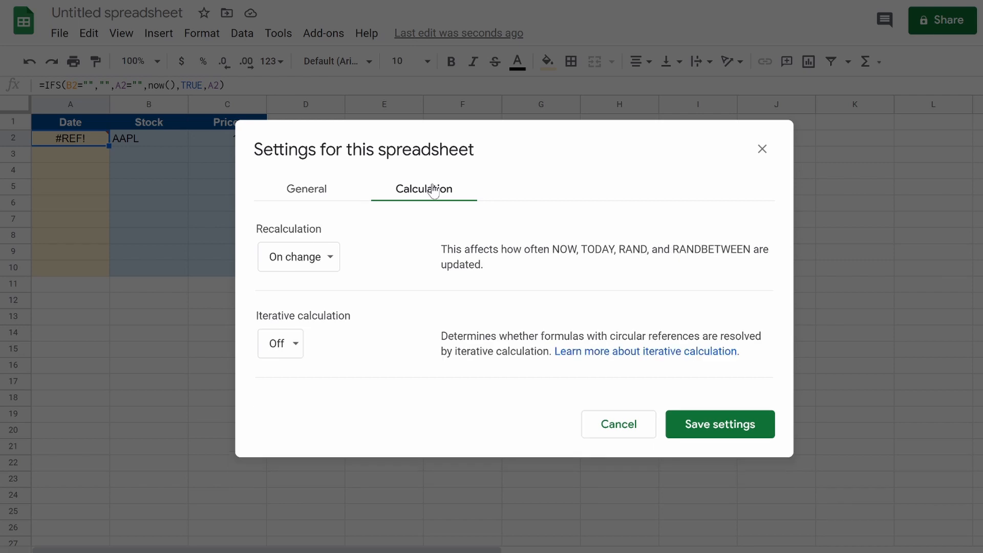
left_click(279, 343)
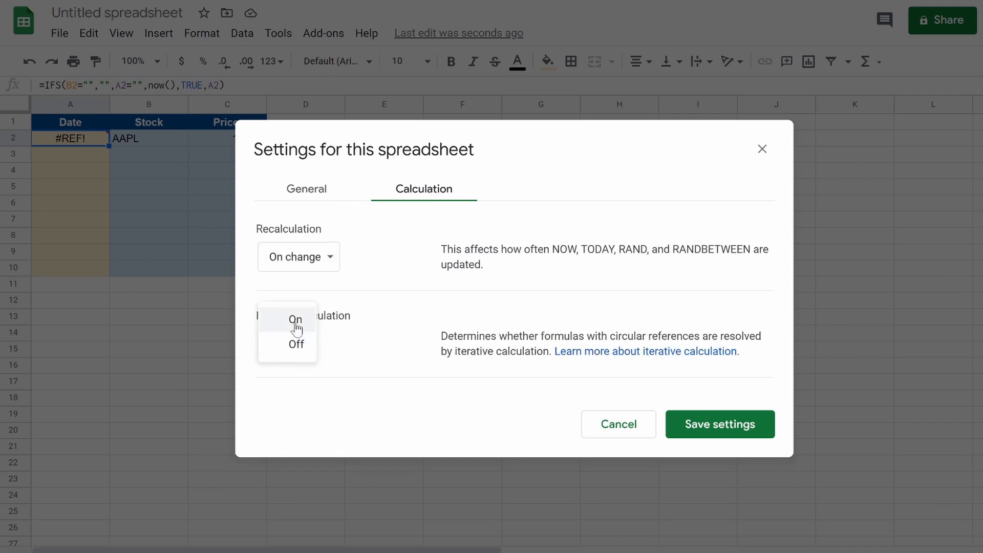
left_click(295, 320)
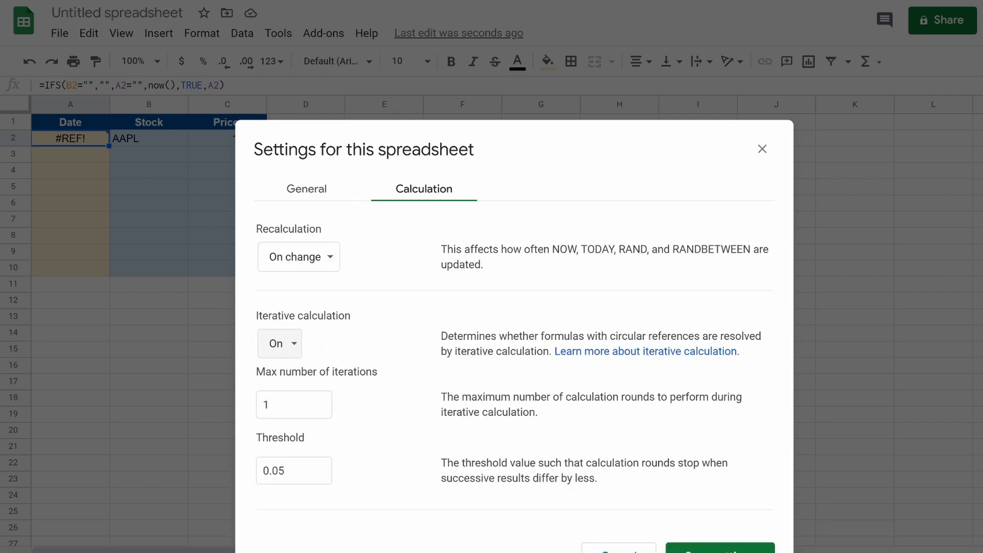
type("50")
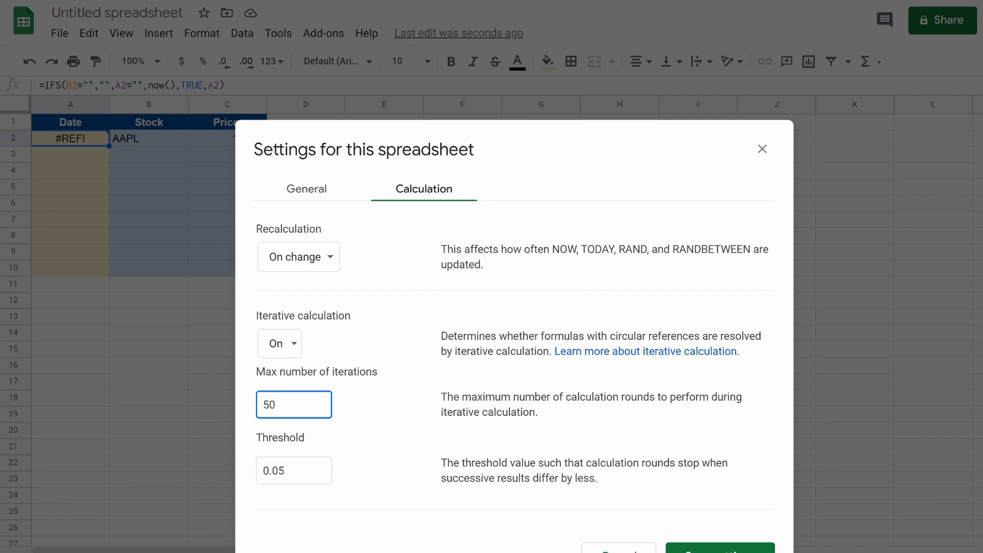
type("1")
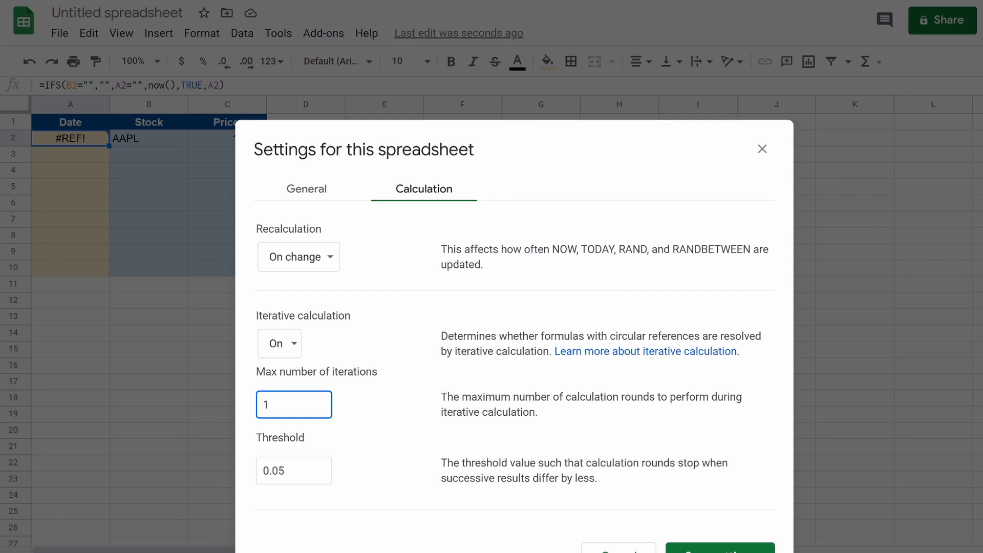
left_click(720, 551)
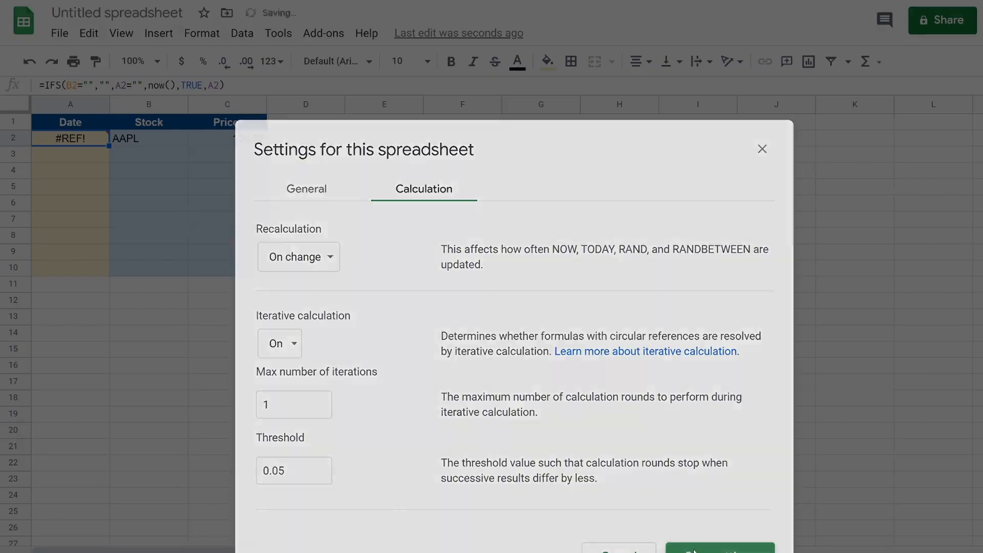
left_click(719, 551)
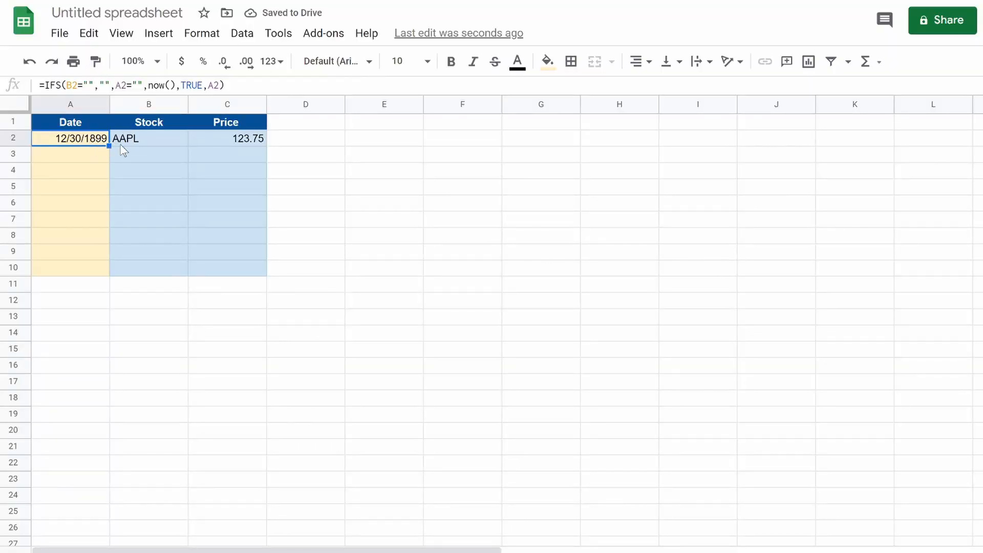
left_click(148, 139)
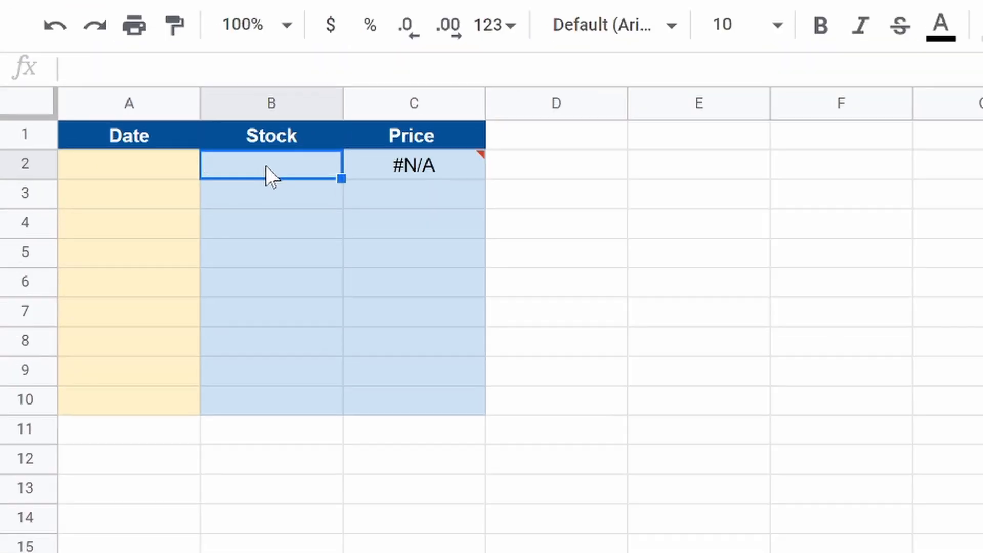
- Enter AAPL and SQ as tickers in the Stock column, rows 2 and 3
type("AAPL")
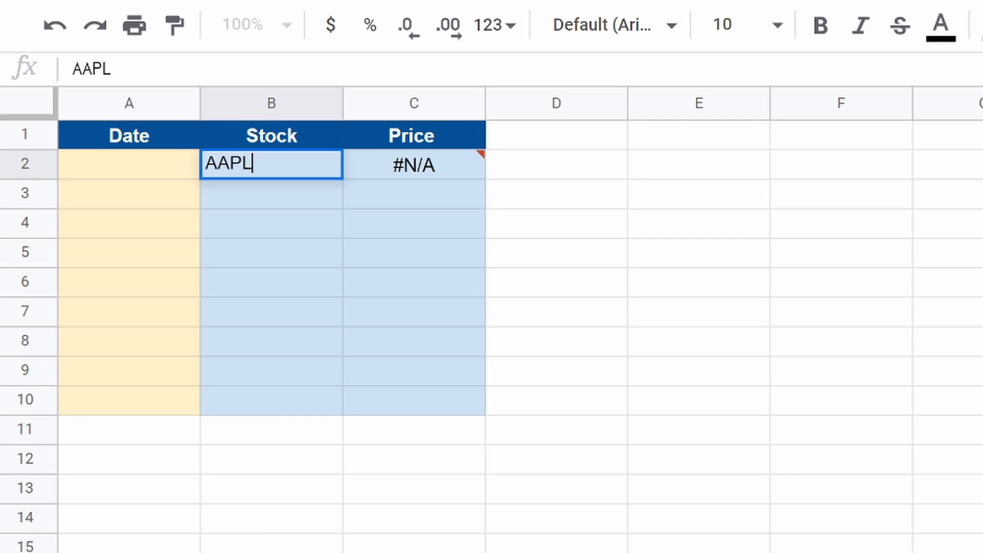
key("enter")
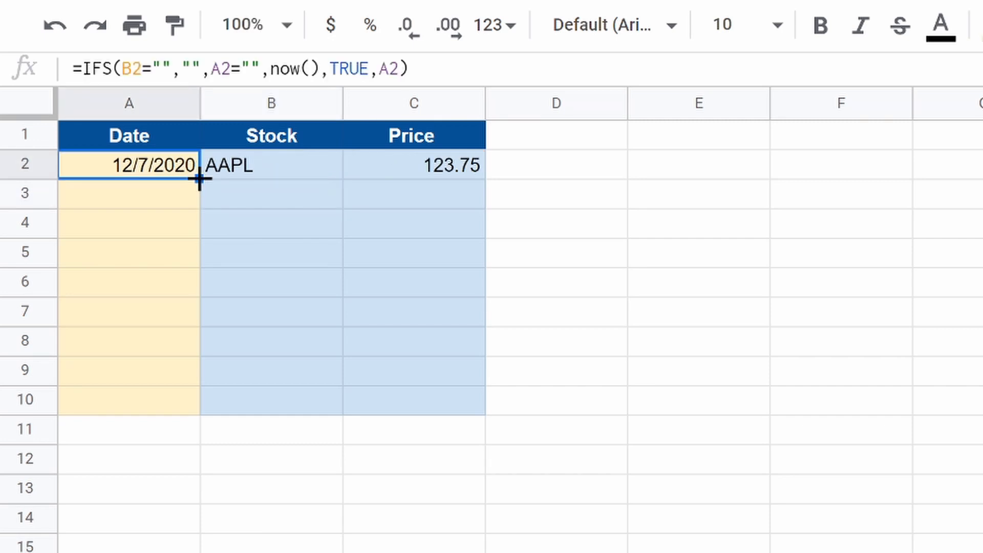
left_click(271, 193)
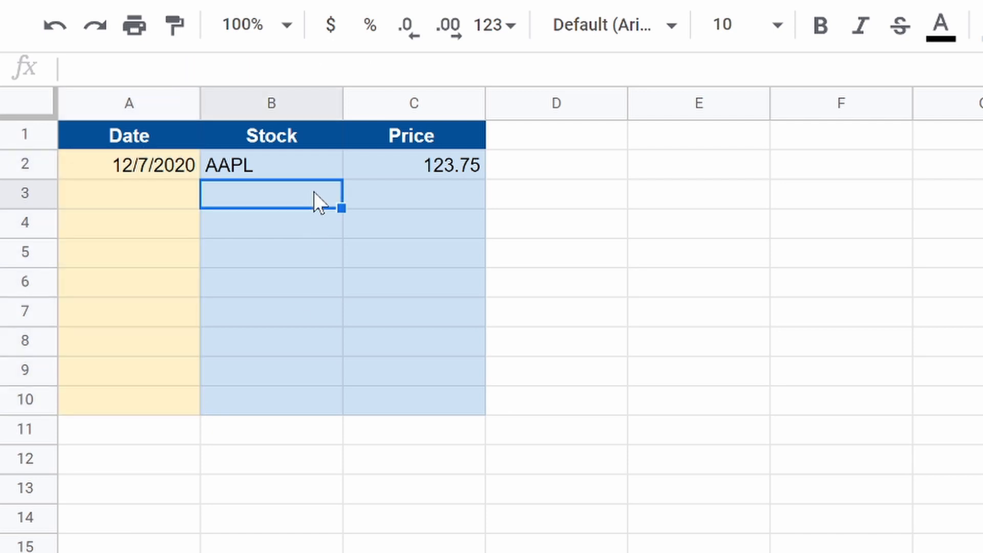
type("SQ")
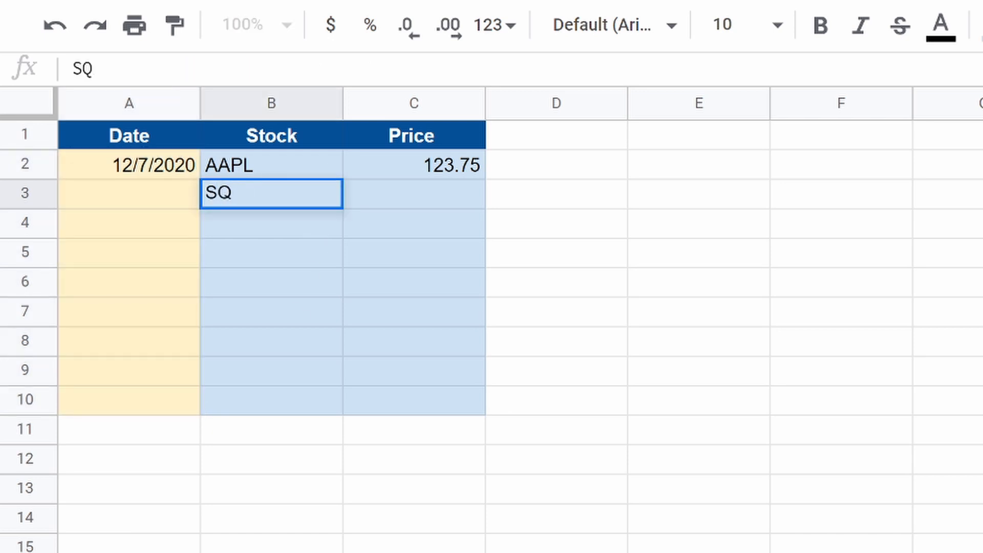
key("Enter")
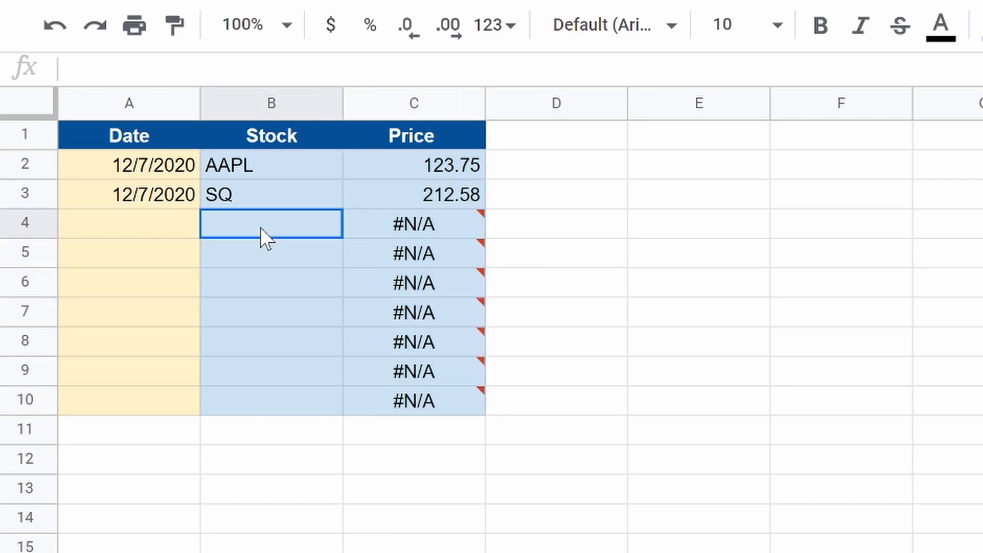
- Add PYPL, HD, LOW and FB as the remaining tickers down the Stock column
left_click(271, 223)
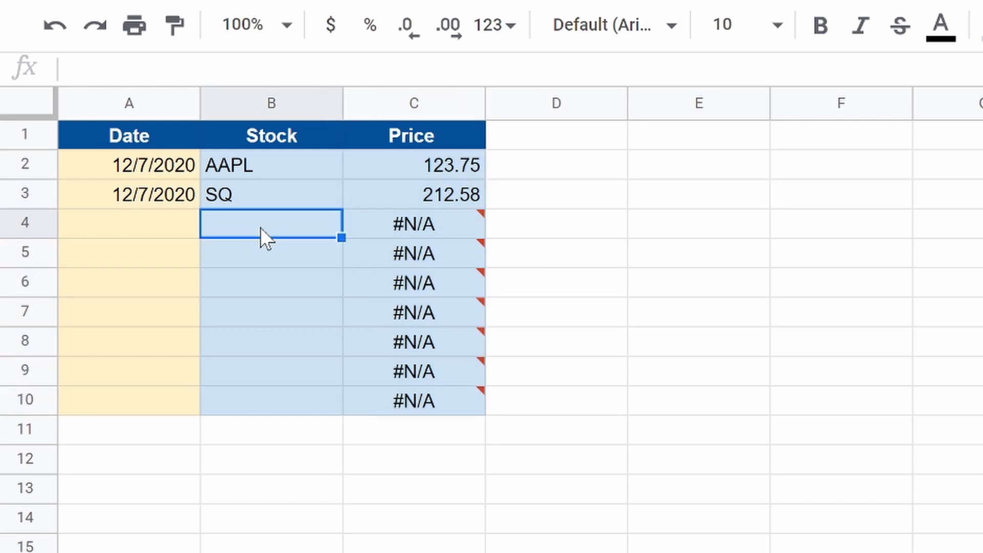
type("PYPL")
left_click(271, 253)
type("JNJ")
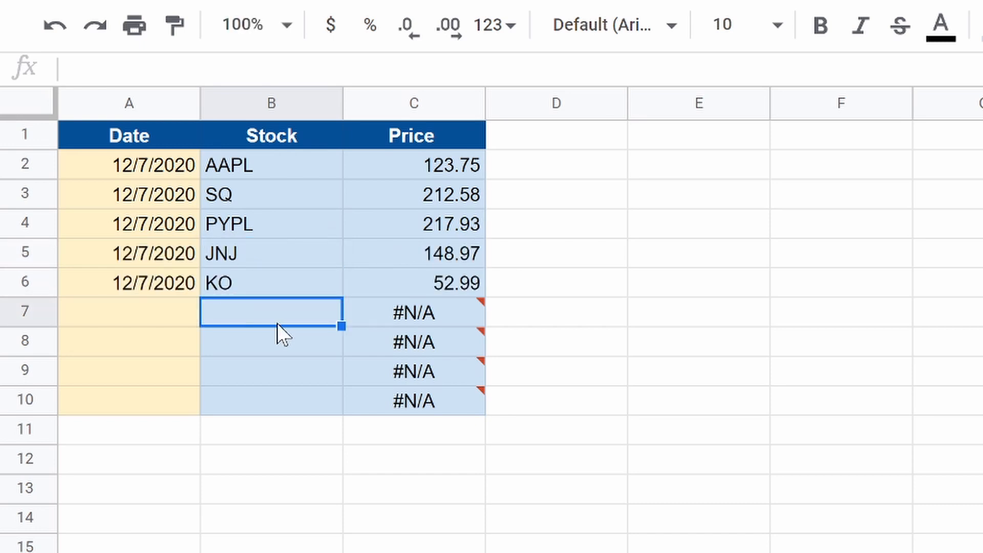
type("PH")
left_click(271, 342)
type("HD")
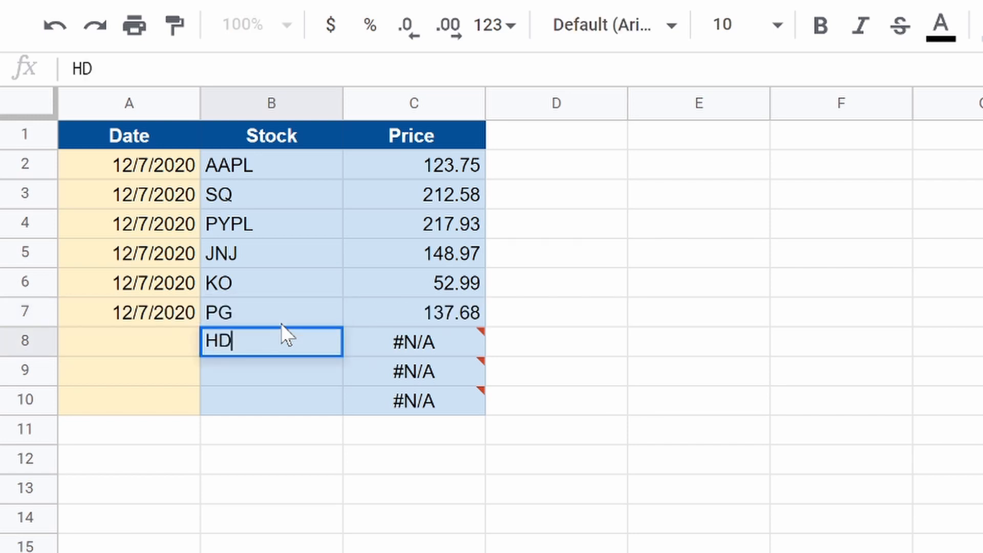
key("enter")
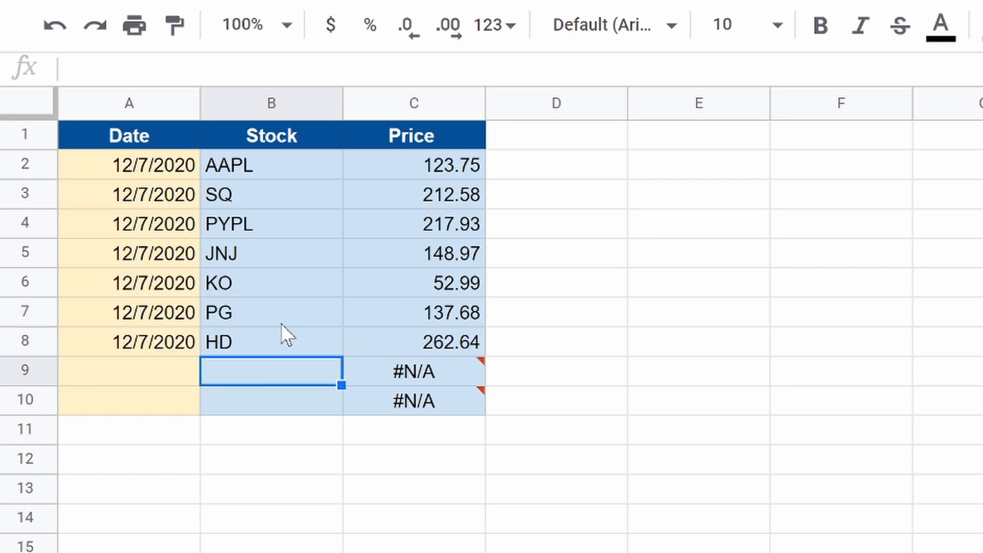
type("LOW")
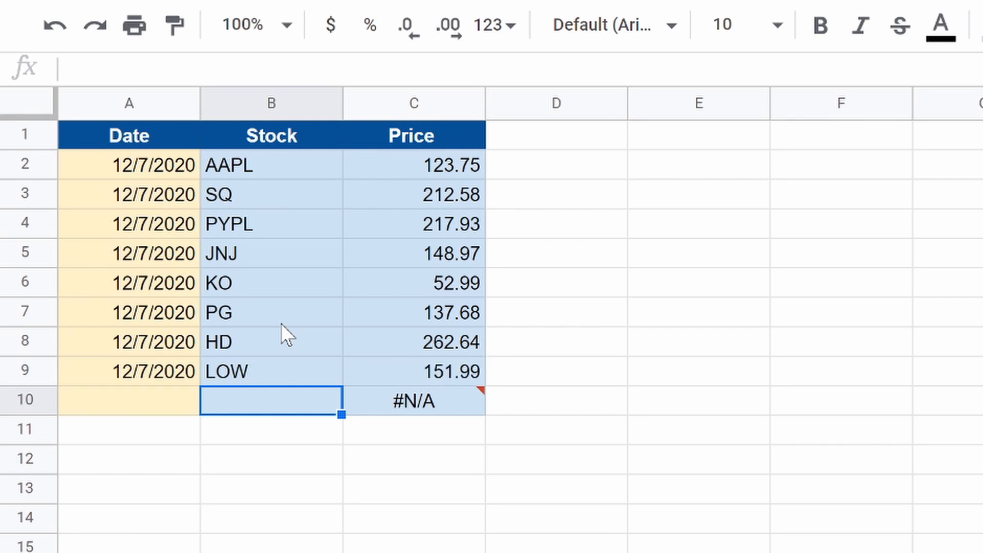
type("FB")
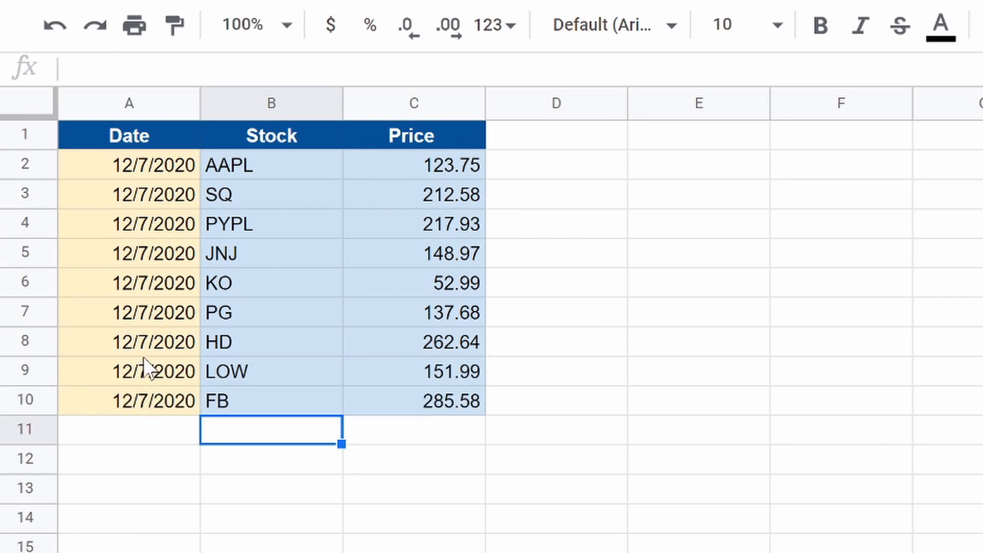
mouse_move(129, 103)
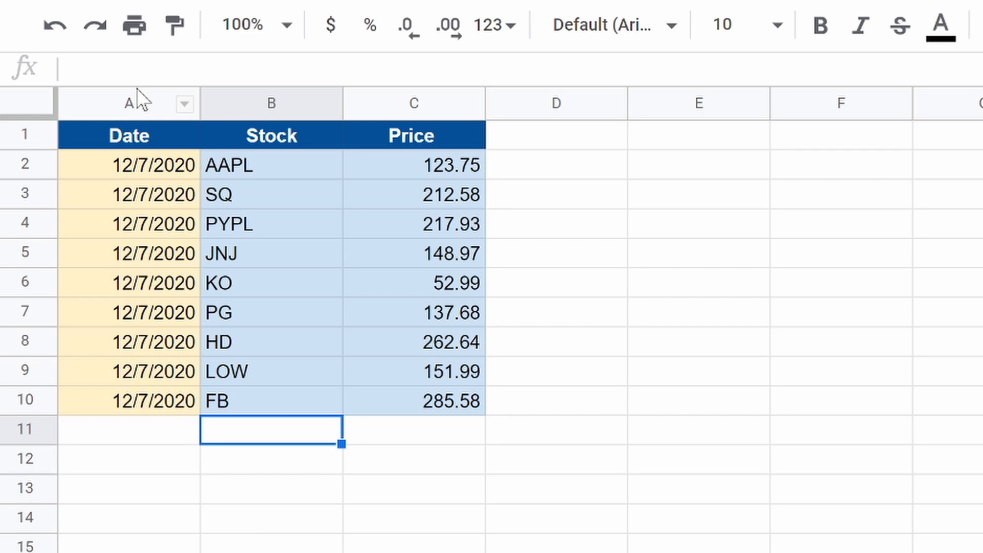
- Apply the Date time number format to column A and widen it to fit
left_click(129, 103)
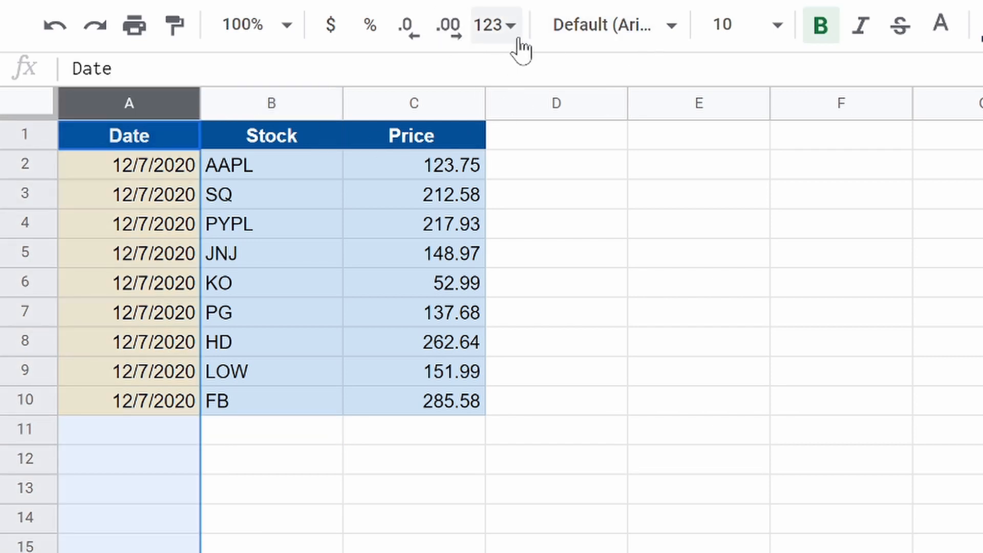
left_click(504, 26)
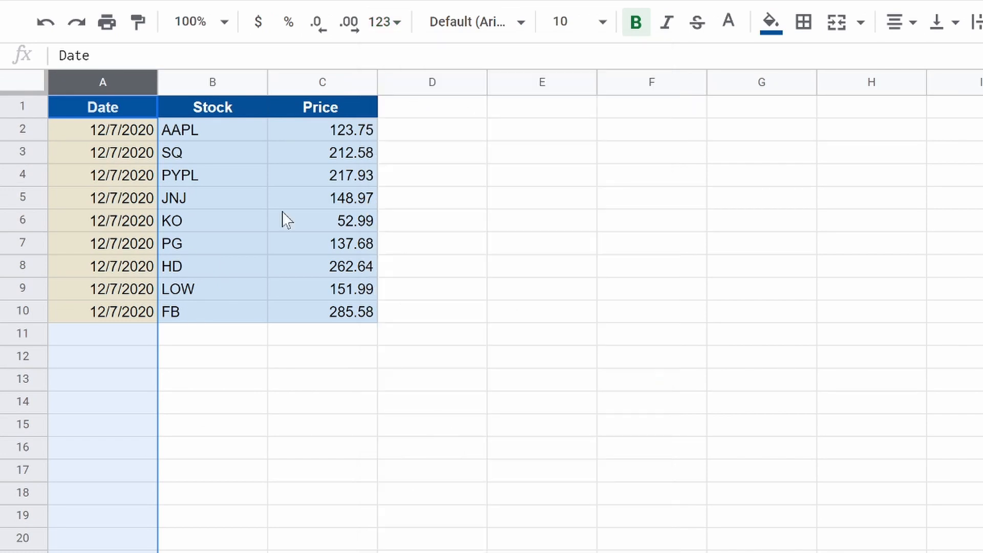
left_click(380, 22)
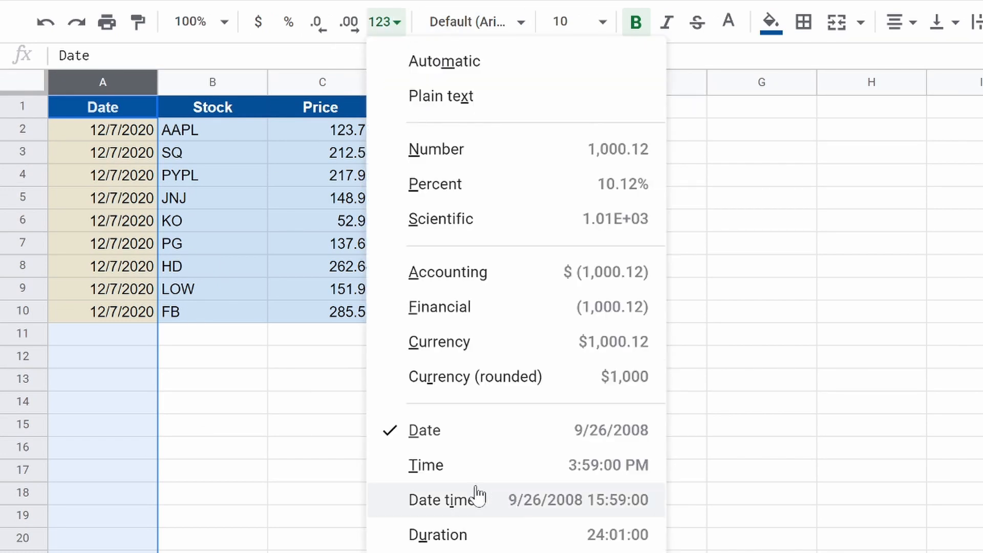
left_click(425, 465)
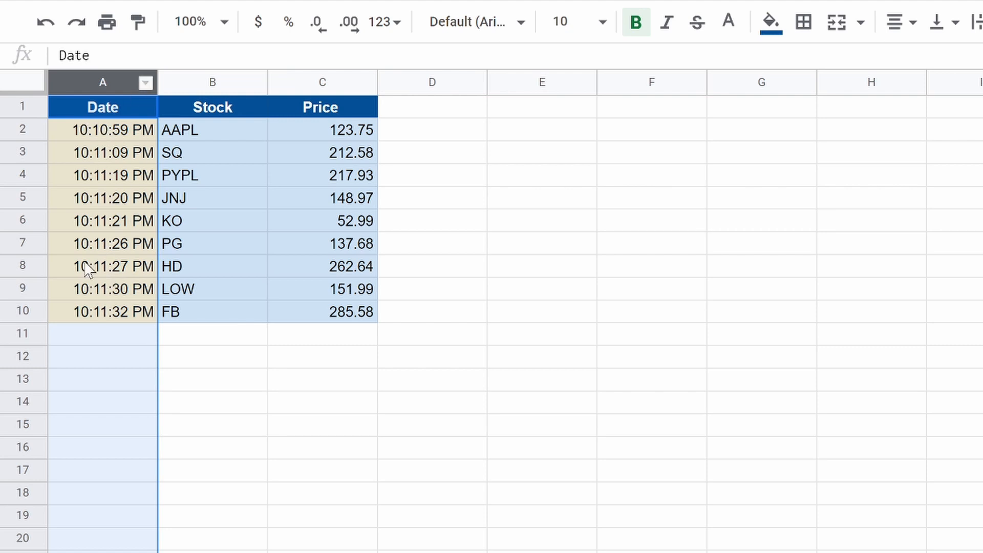
mouse_move(343, 89)
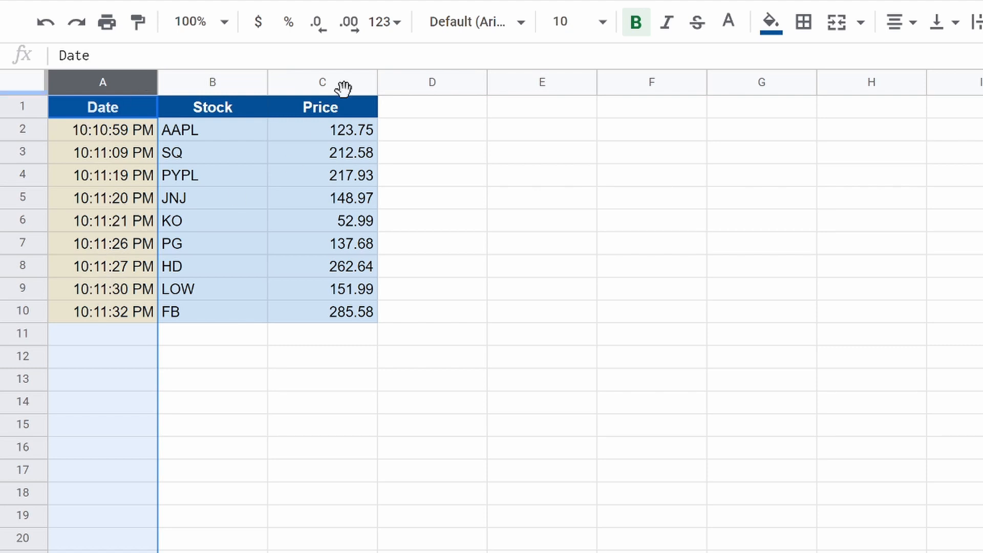
left_click(385, 22)
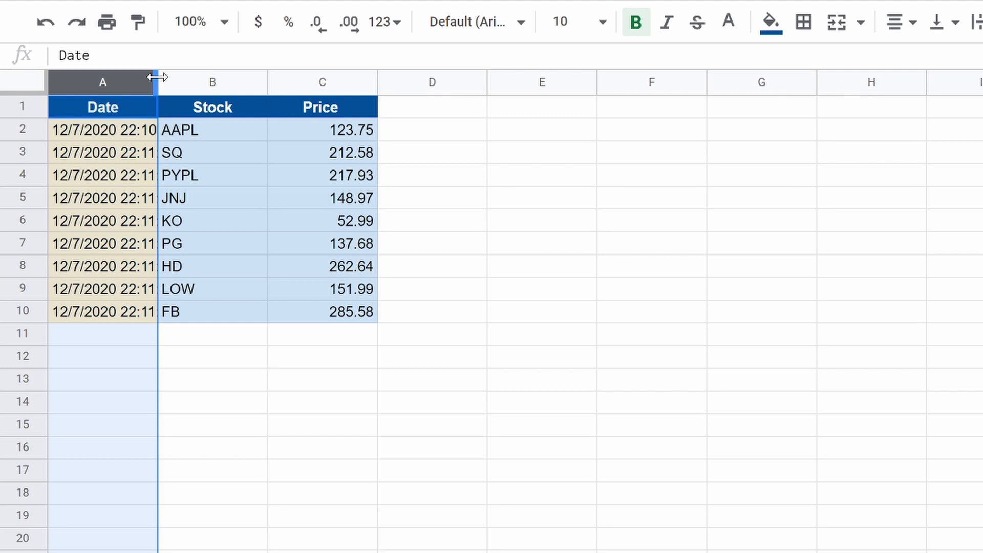
left_click_drag(159, 81, 182, 82)
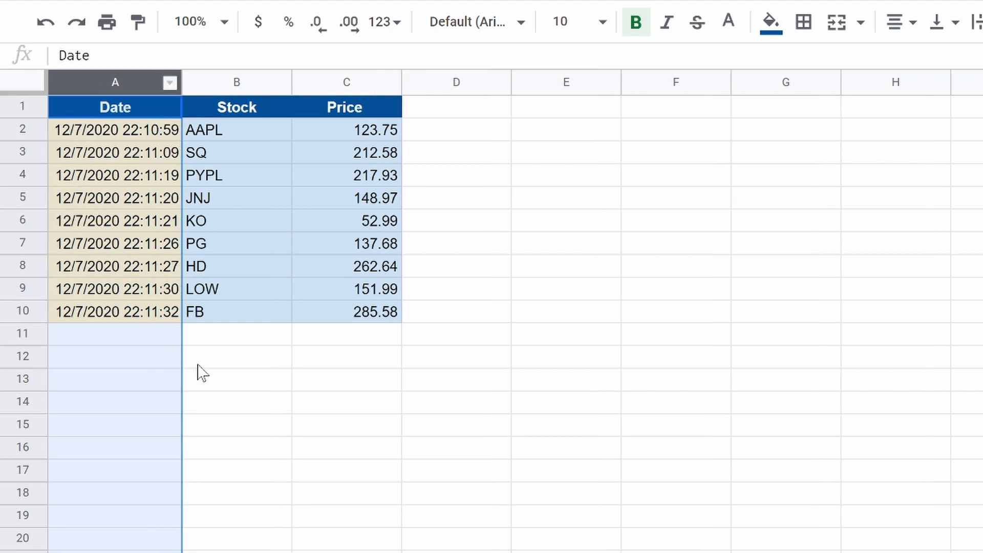
left_click(237, 355)
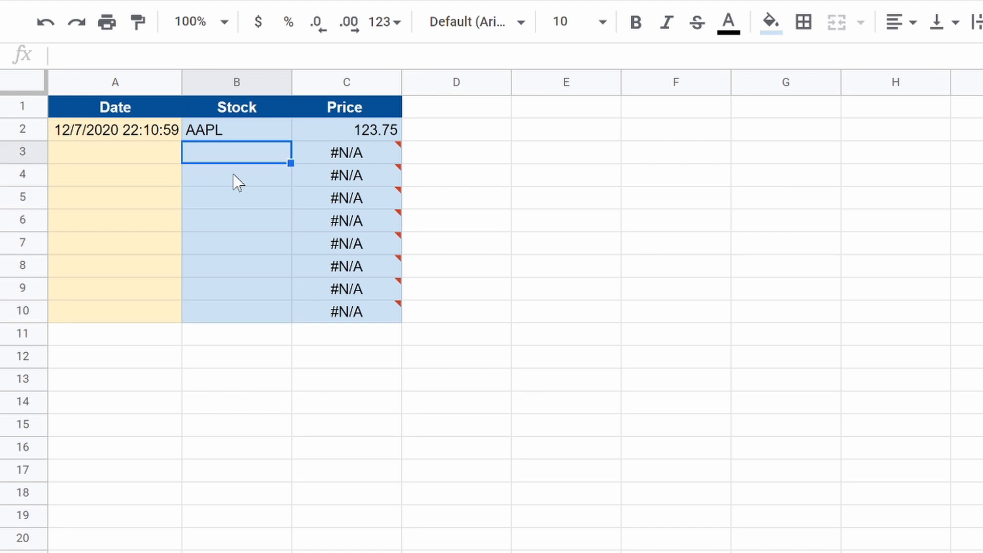
- Enter MSFT and F as the new tickers below AAPL
type("MSFC")
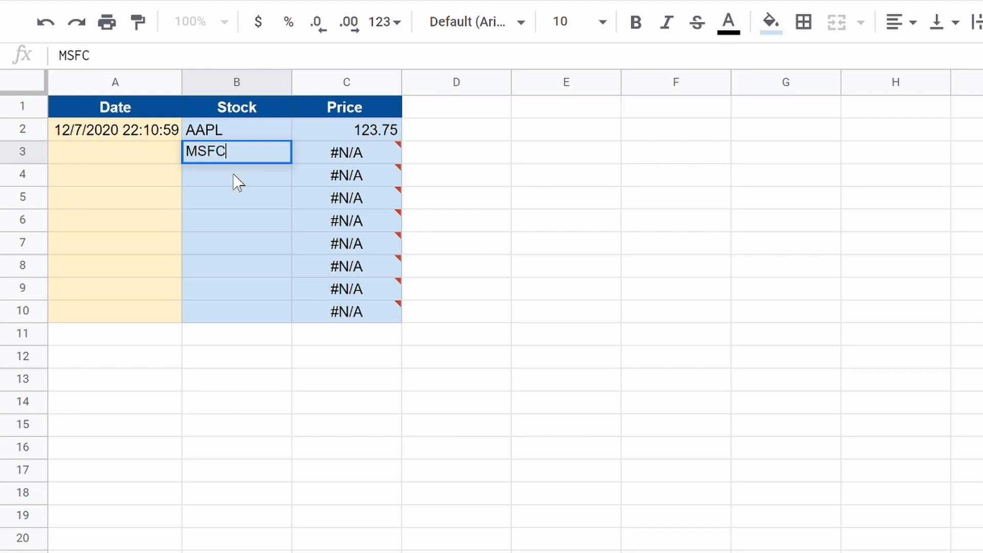
type("T")
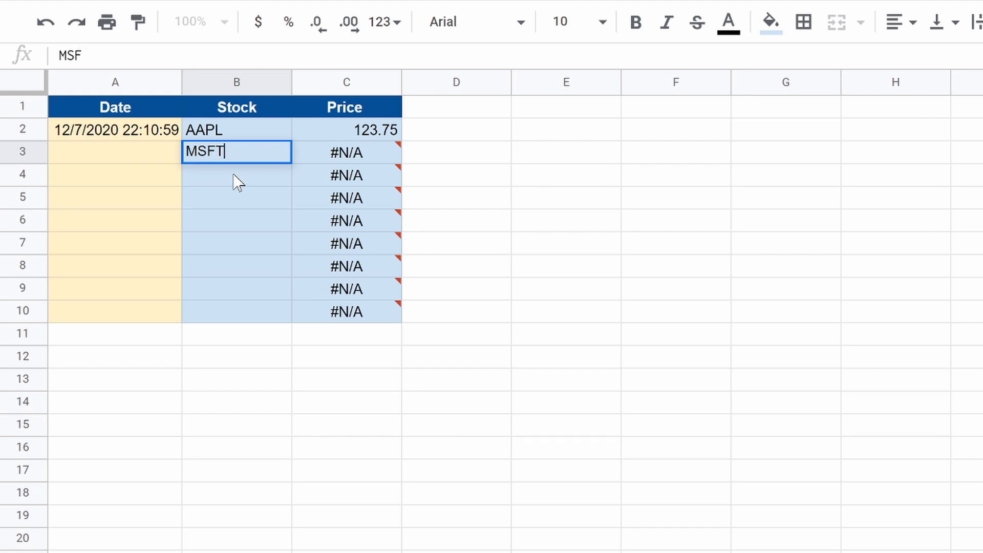
key("enter")
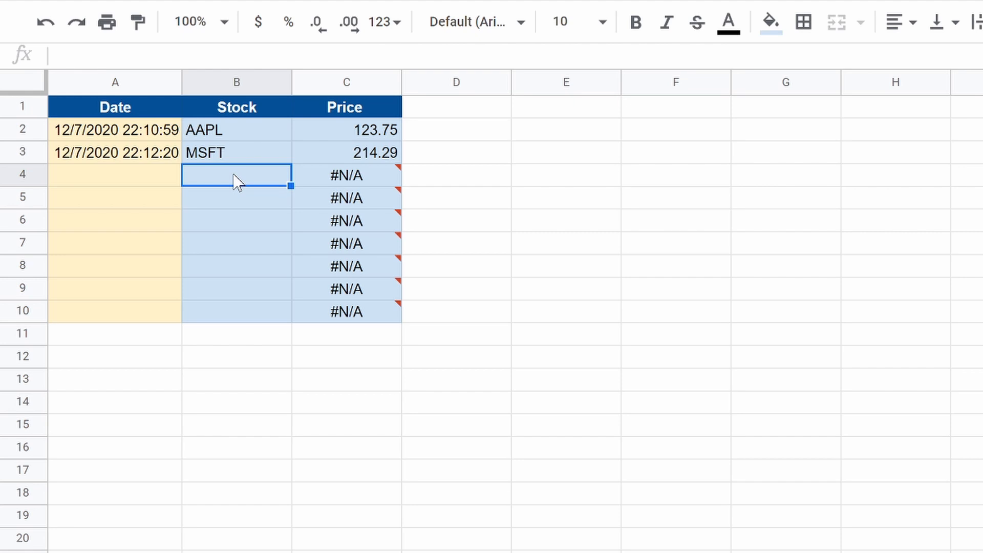
type("F")
left_click(237, 198)
type("TSLA")
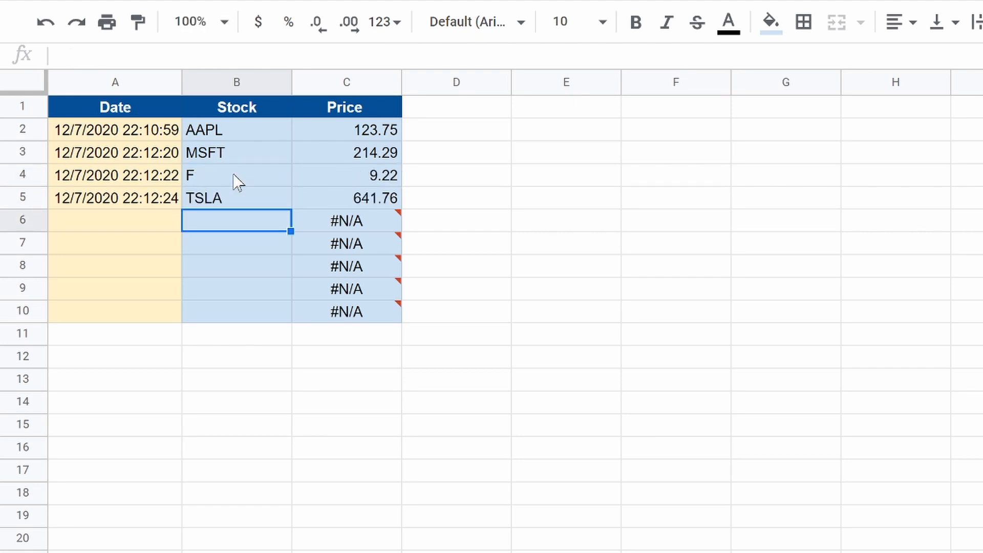
- Add PLUG, ETSY and ADBE to the following Stock cells
type("PLU")
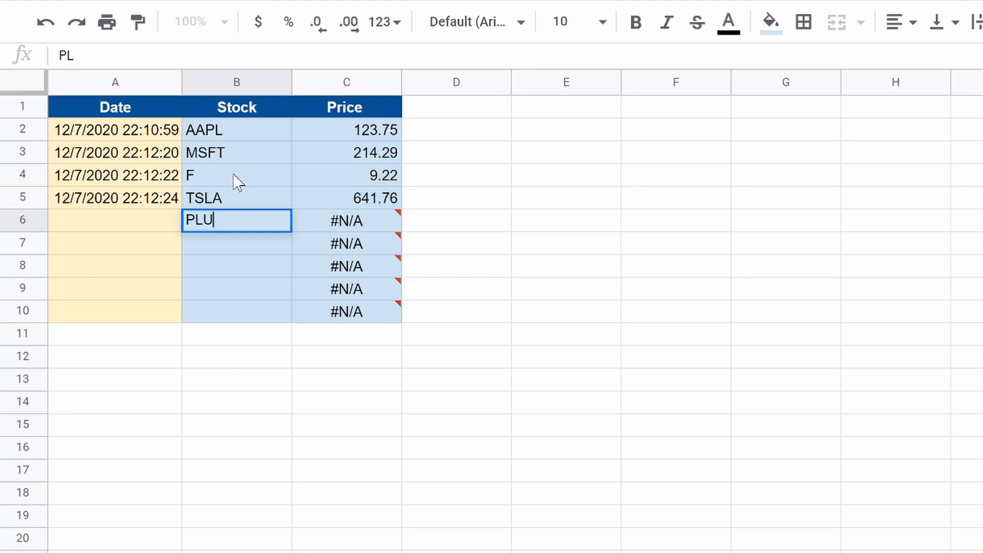
key("enter")
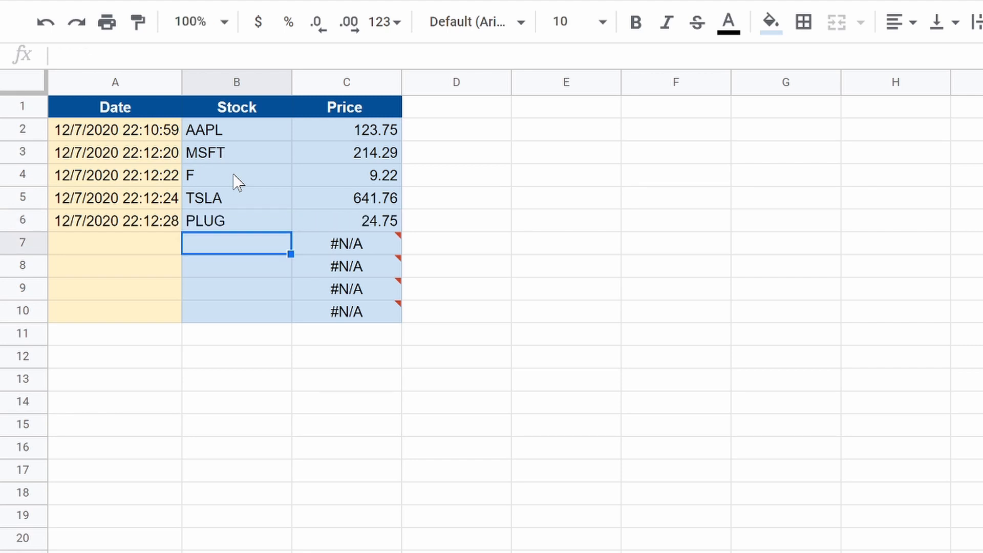
type("ETSY")
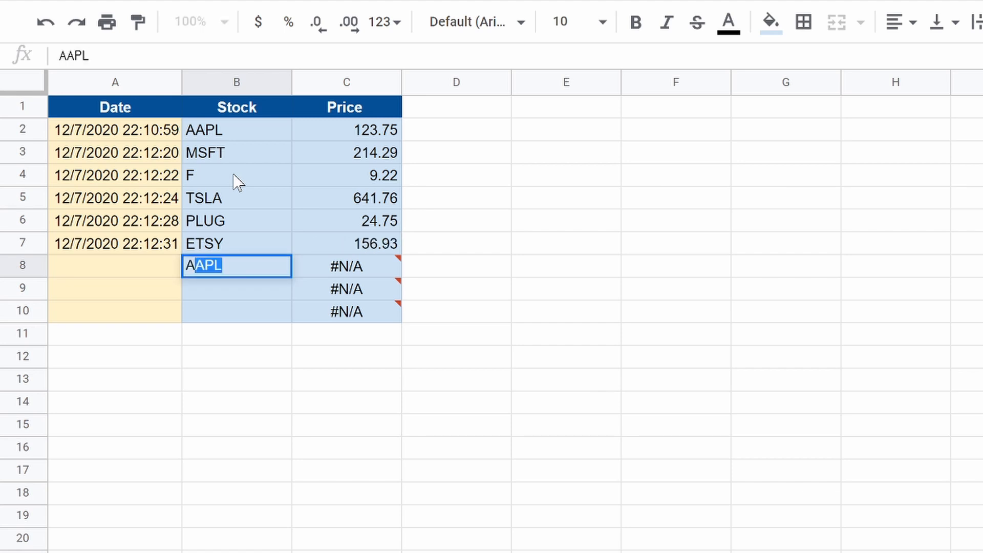
type("ADBE")
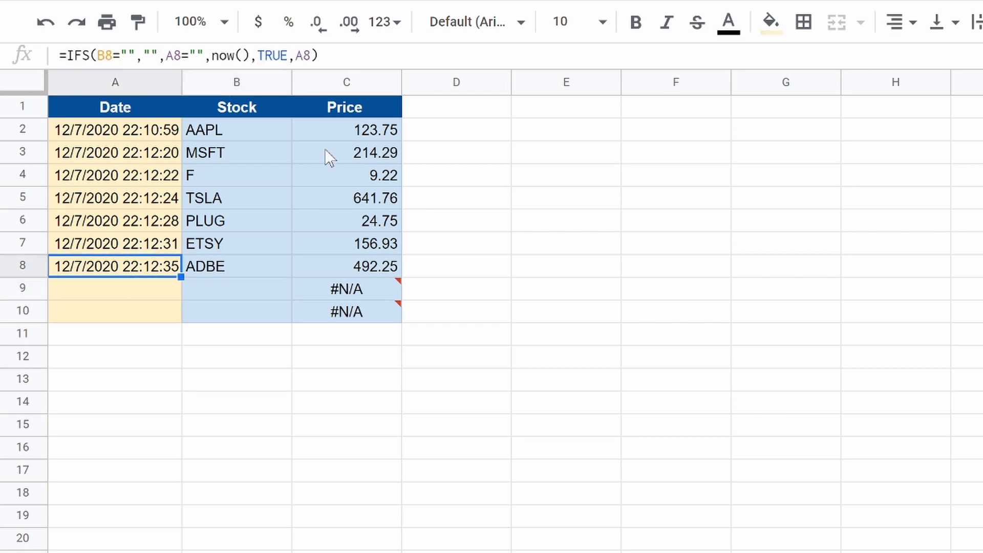
left_click(380, 22)
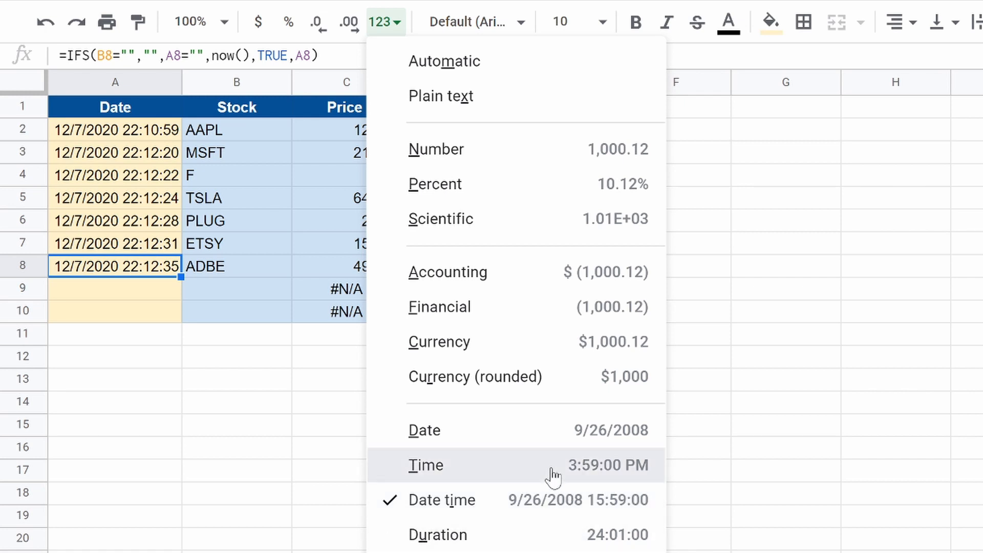
- Switch A8 from Time to Date format, then apply Date to the other stamps
left_click(425, 465)
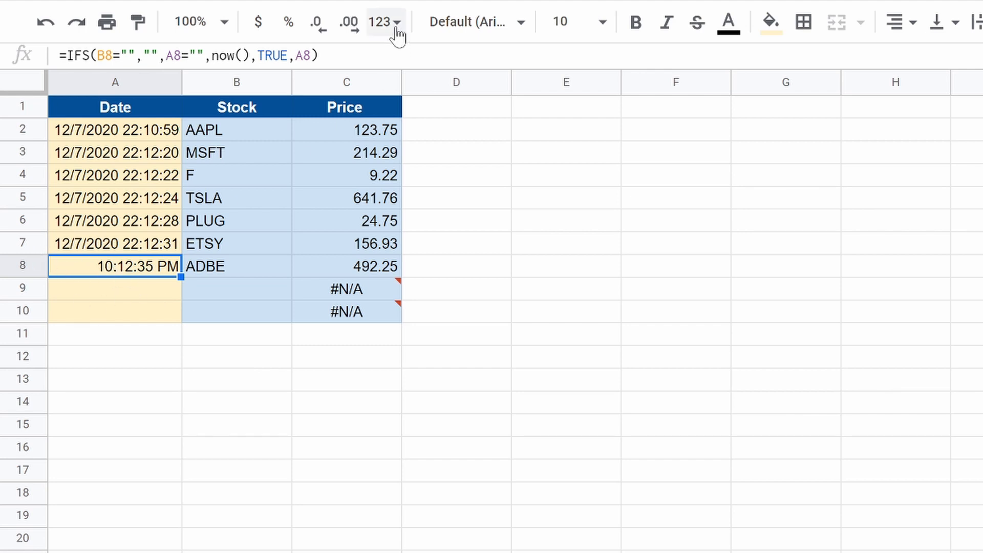
left_click(384, 22)
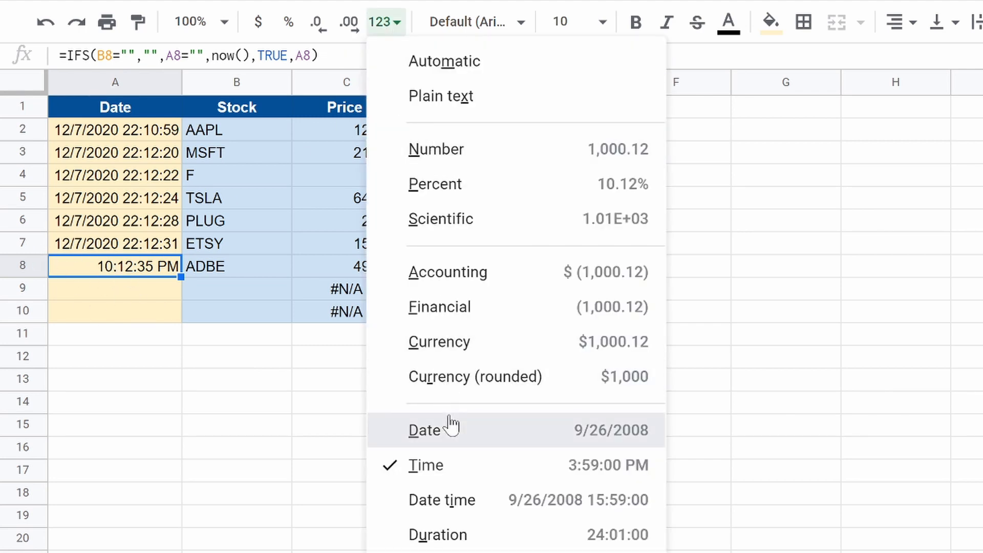
left_click(425, 429)
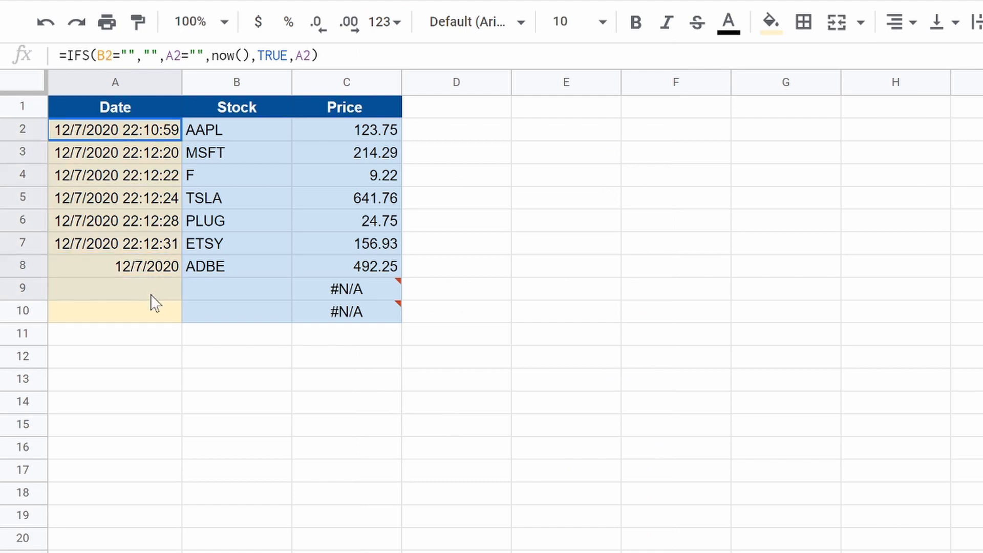
left_click(381, 21)
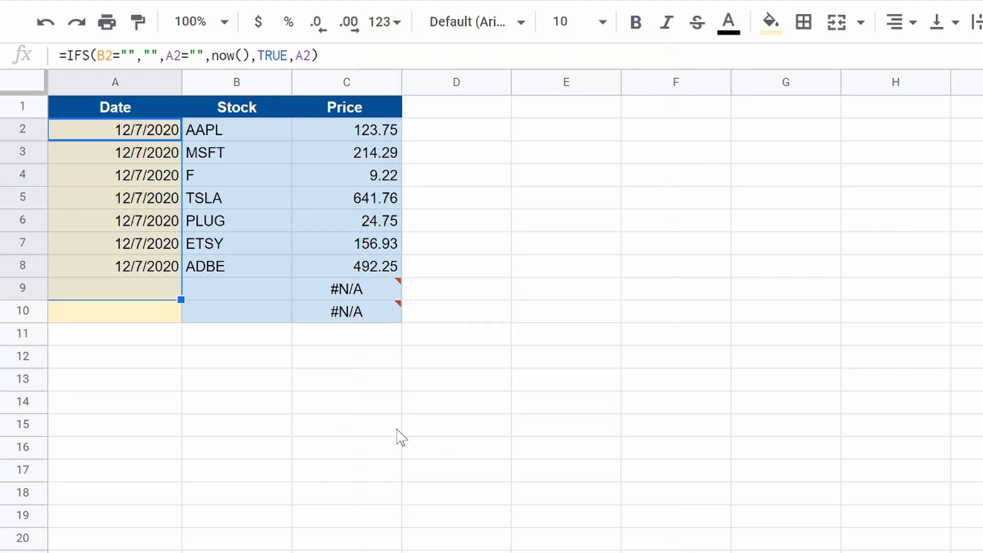
left_click(456, 379)
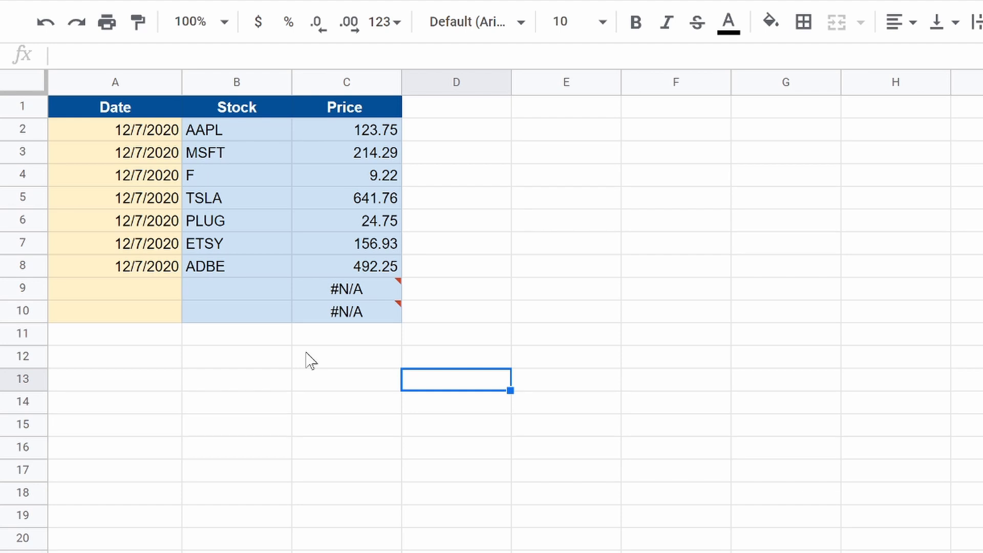
- Enter TD in cell B9, priced at 55.49
left_click(236, 288)
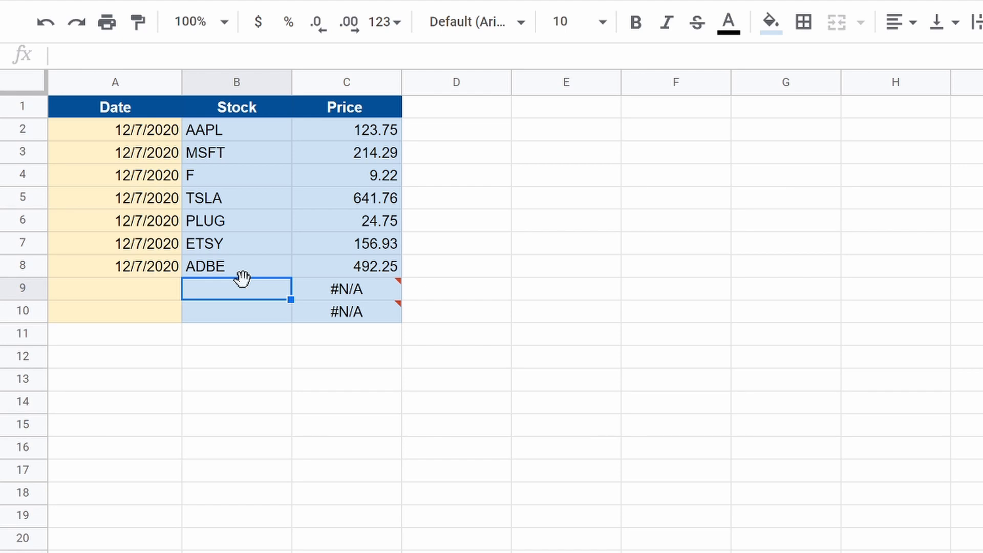
type("TSLA")
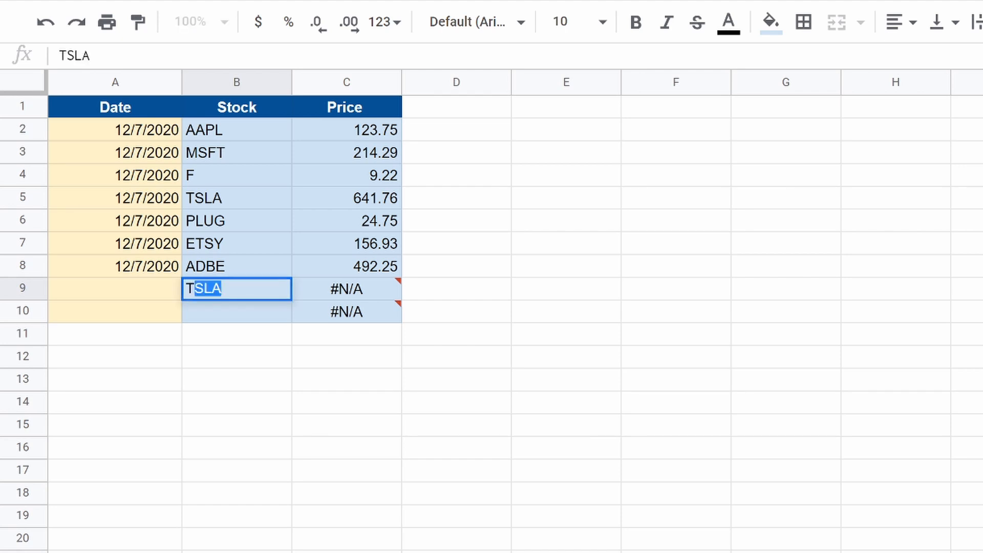
type("TD")
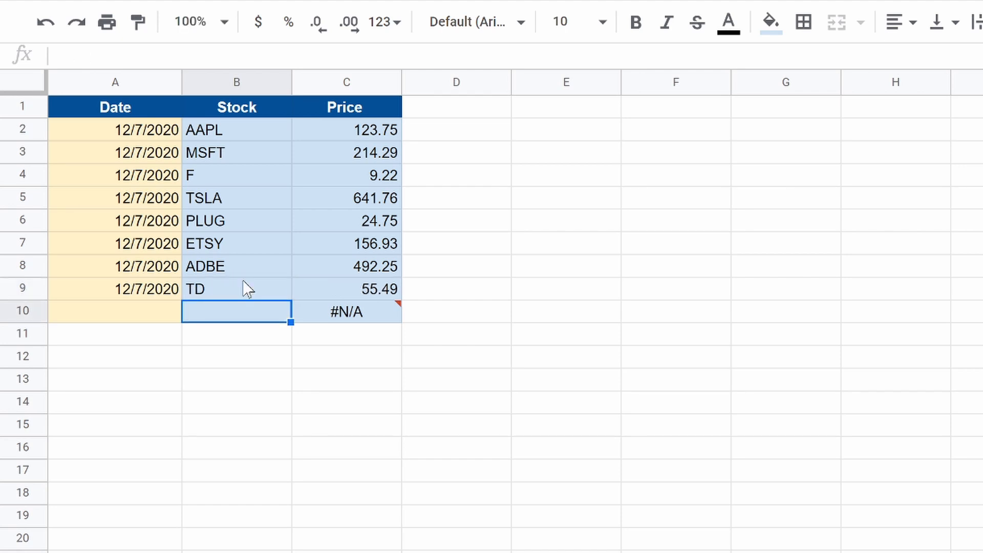